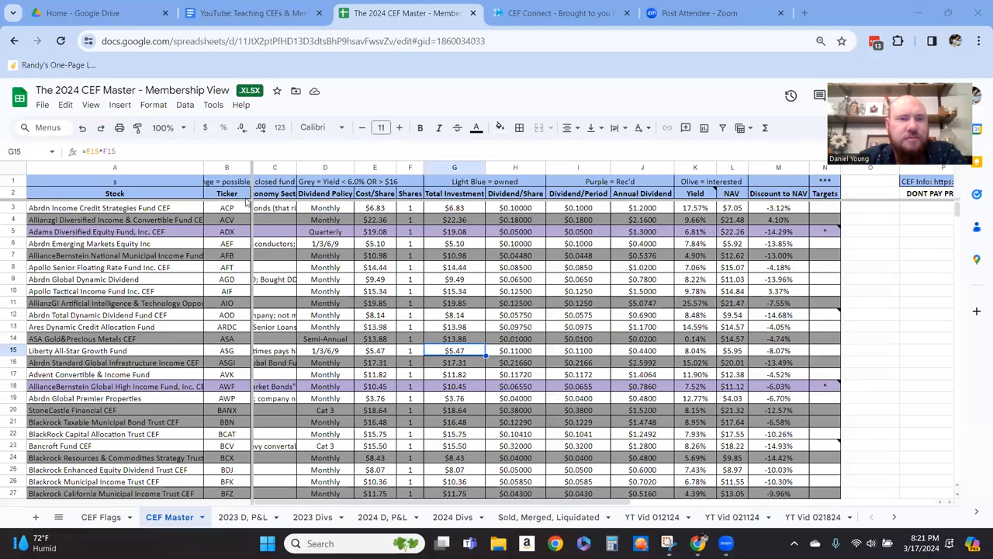
# Hide columns C–M so only fund names, tickers and Targets stay visible.
pyautogui.rightClick(227, 168)
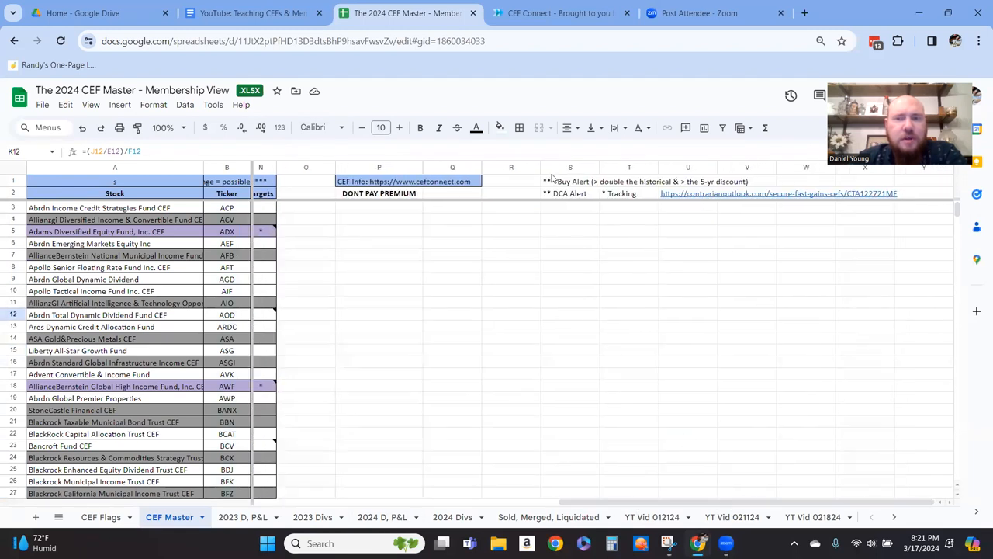
pyautogui.moveTo(261, 232)
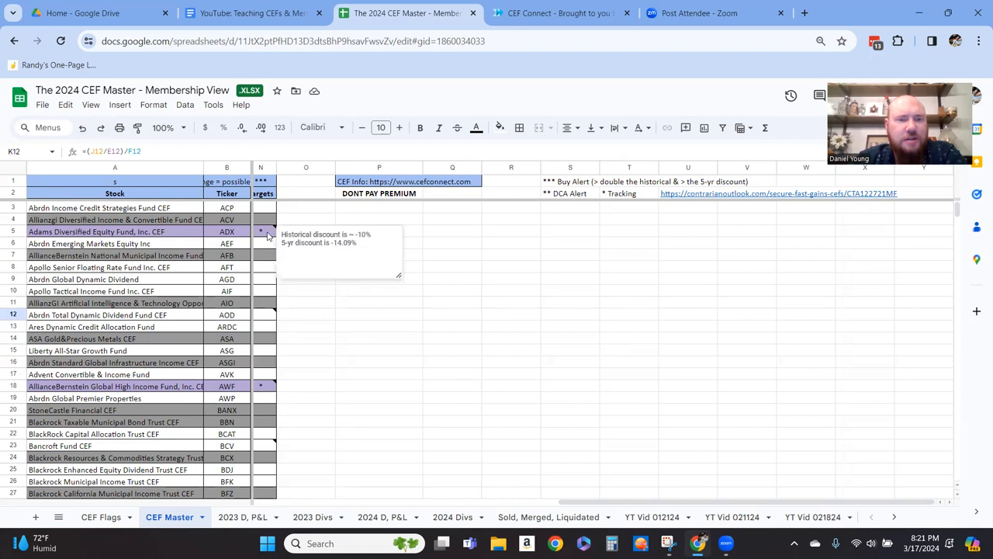
pyautogui.click(510, 231)
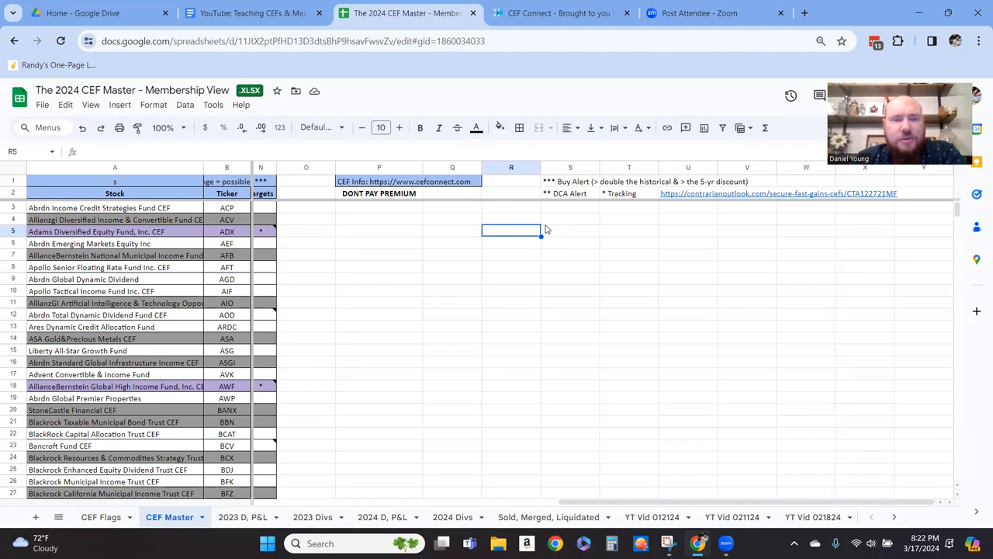
# Unhide columns C–M and sort CEF Master Z to A on Targets so starred funds lead.
pyautogui.hscroll(3)
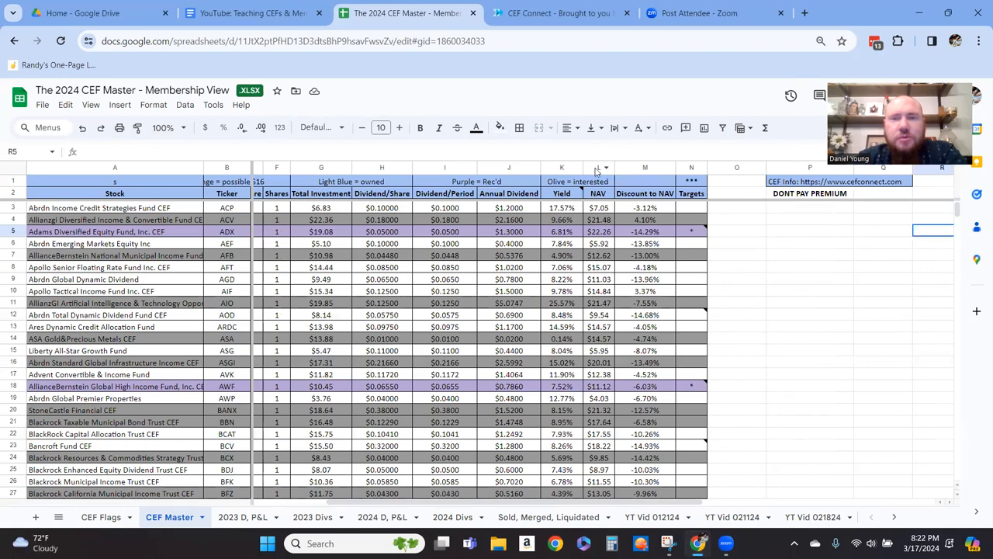
pyautogui.rightClick(646, 167)
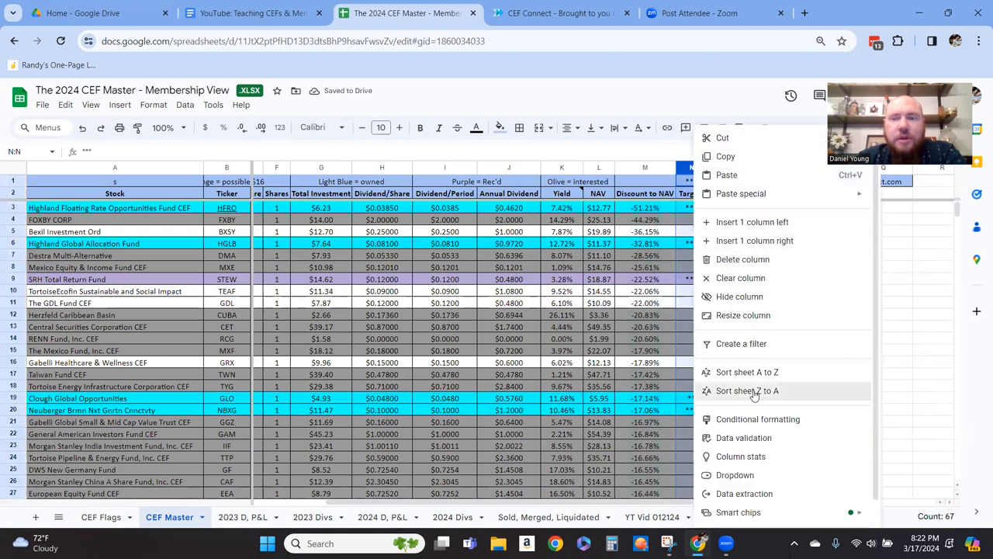
pyautogui.click(746, 391)
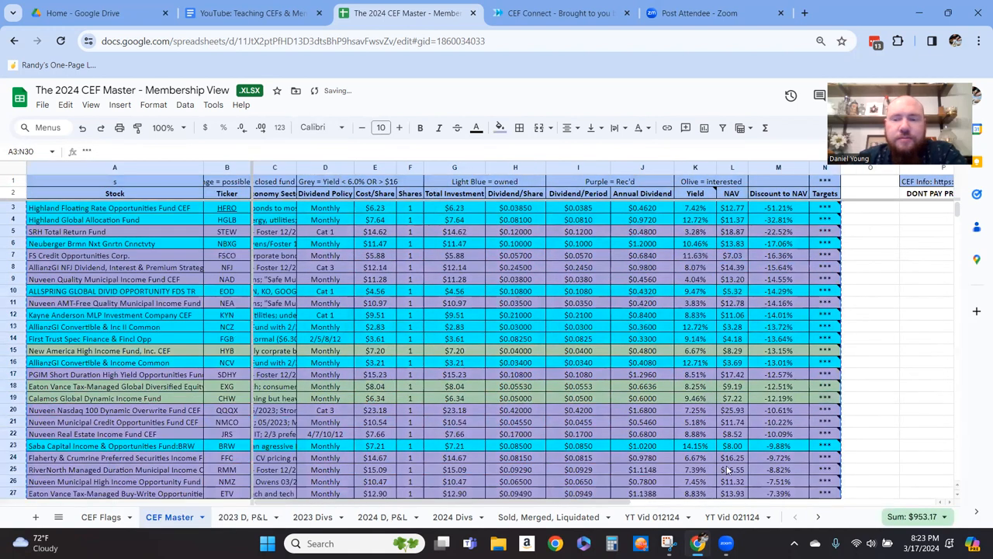
pyautogui.click(810, 517)
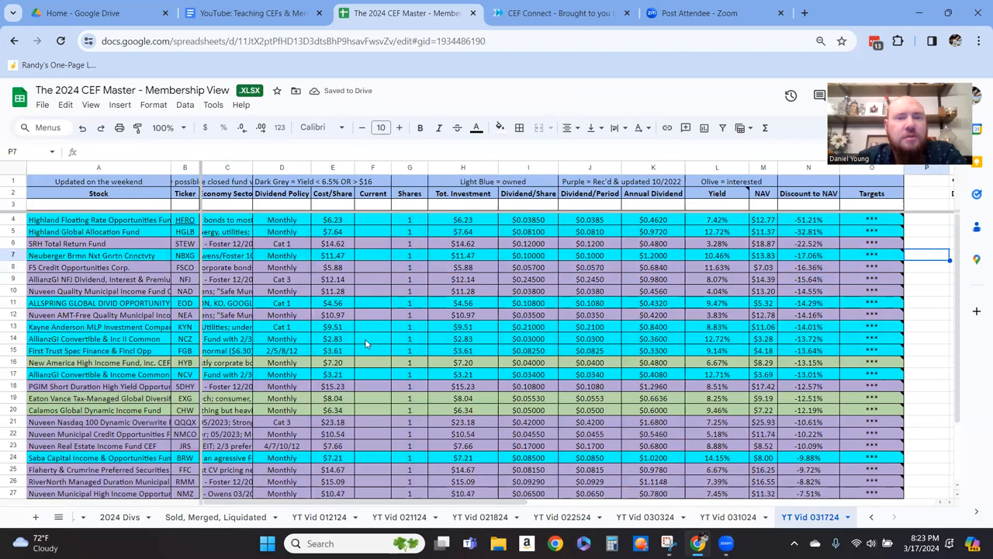
pyautogui.moveTo(220, 256)
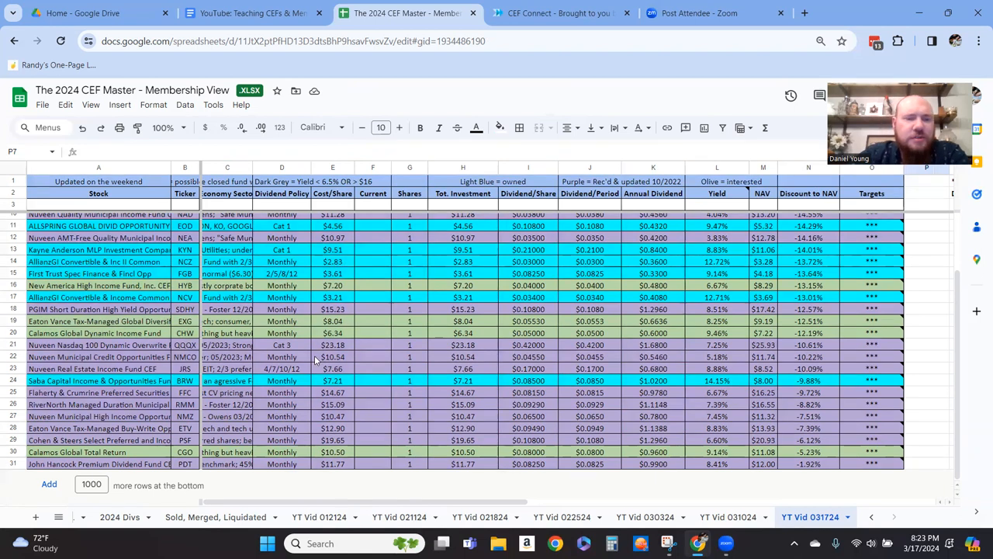
# Sort YT Vid 031124 Z to A by Dividend Policy, then by Yield, and return to CEF Master.
pyautogui.scroll(3)
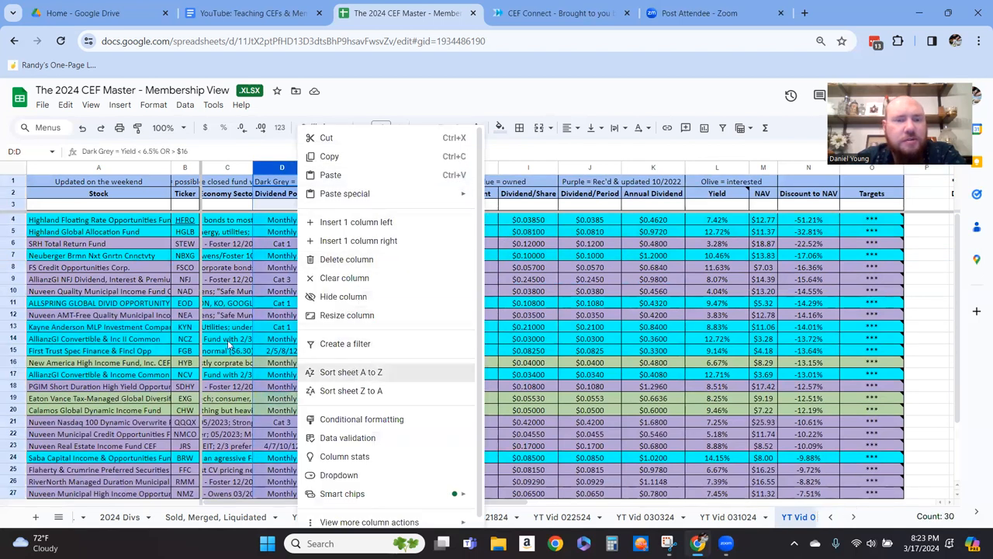
pyautogui.click(350, 372)
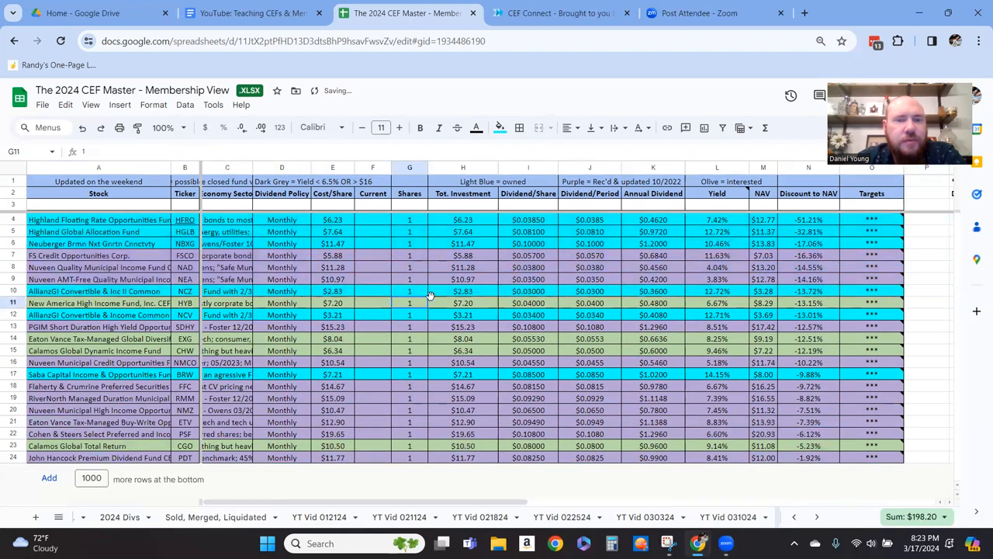
pyautogui.rightClick(717, 180)
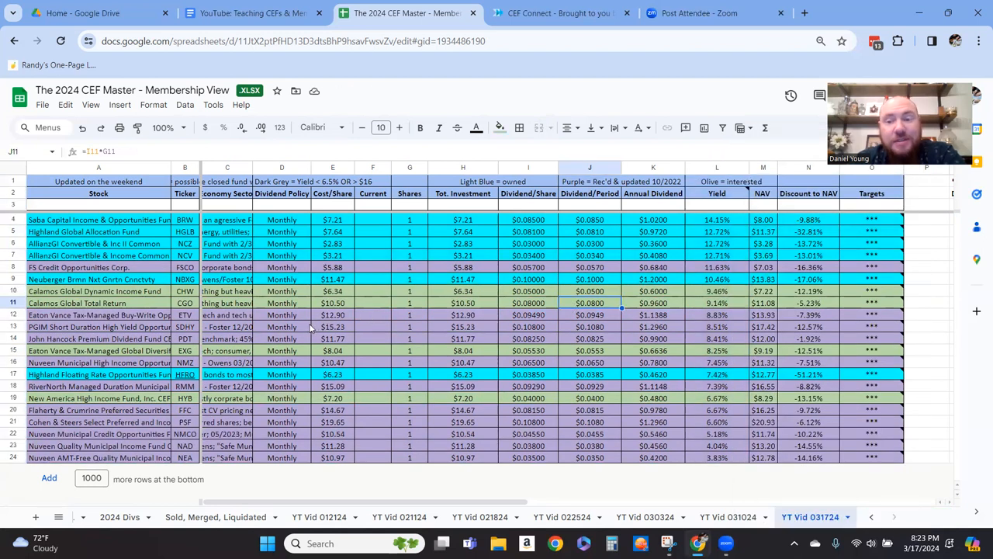
pyautogui.click(809, 374)
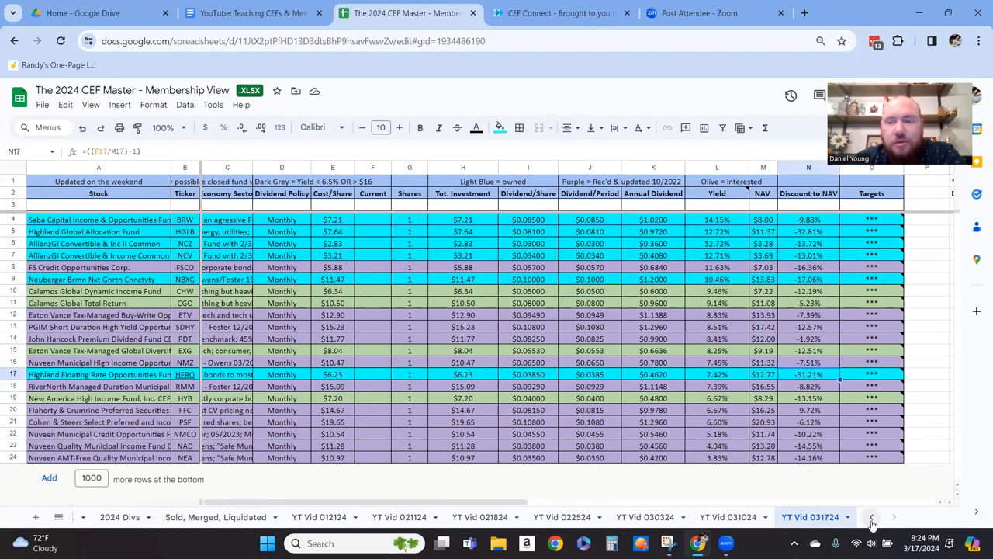
pyautogui.click(169, 517)
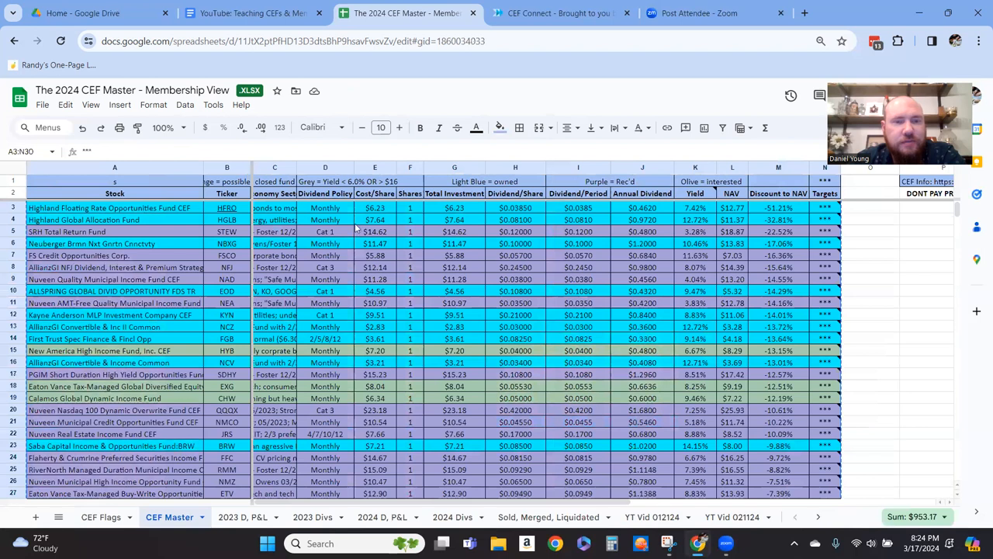
pyautogui.click(115, 208)
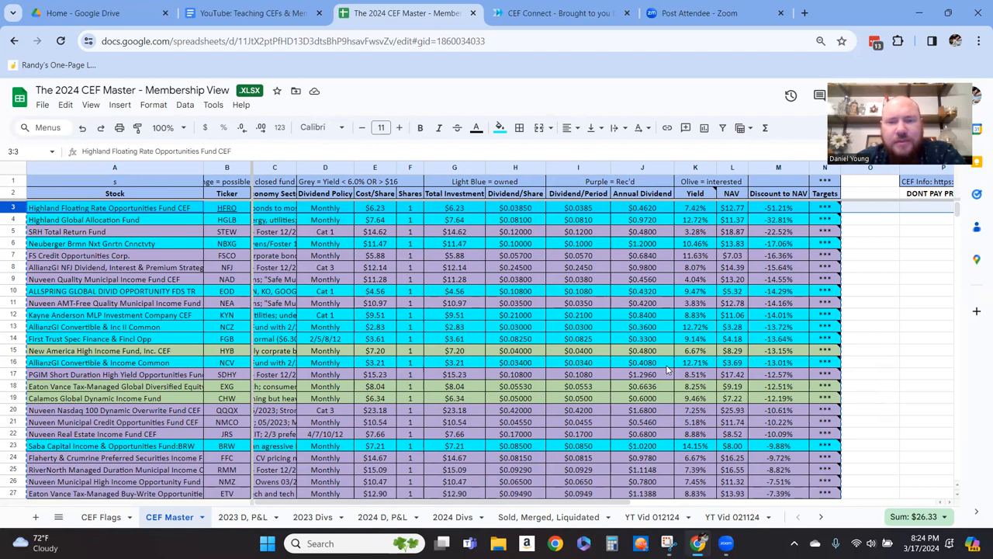
pyautogui.moveTo(608, 397)
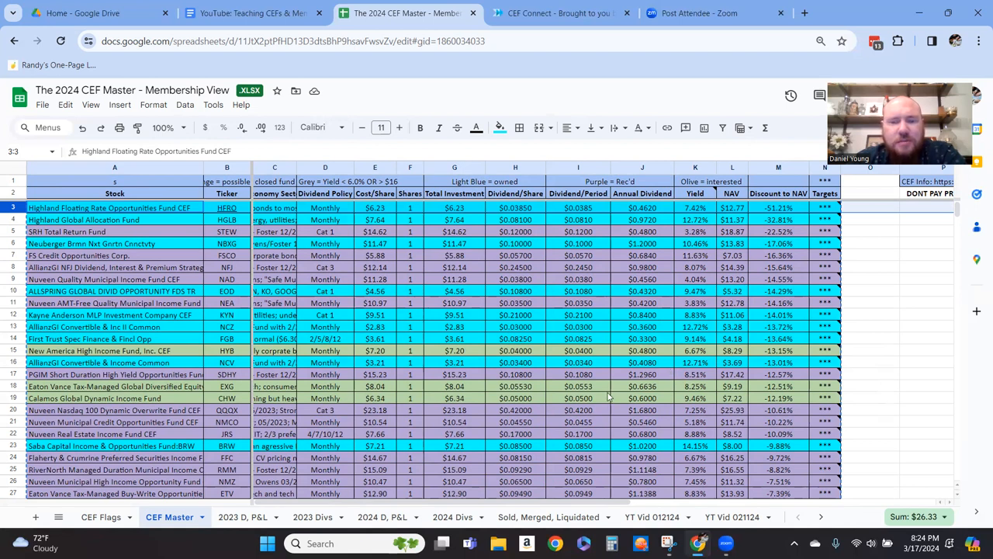
pyautogui.moveTo(378, 313)
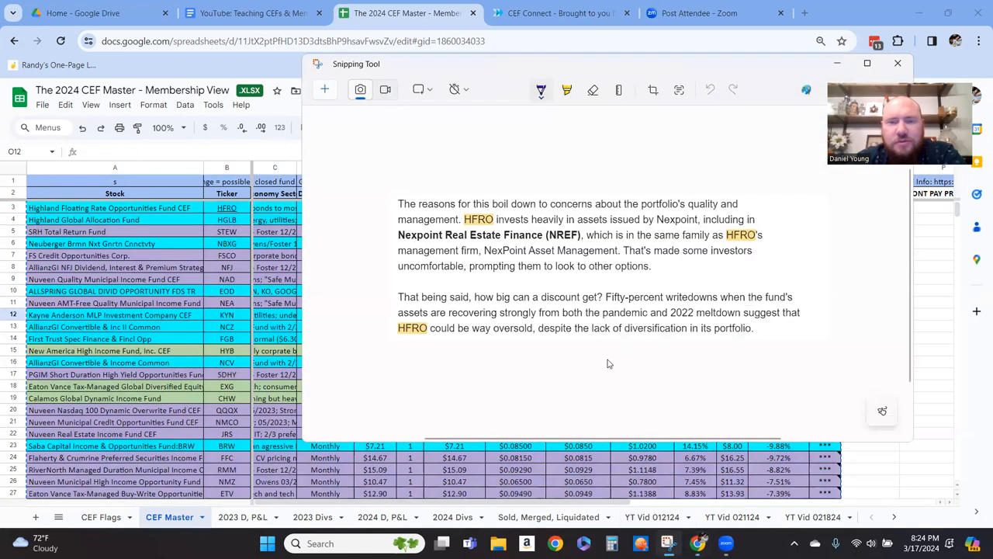
pyautogui.moveTo(644, 99)
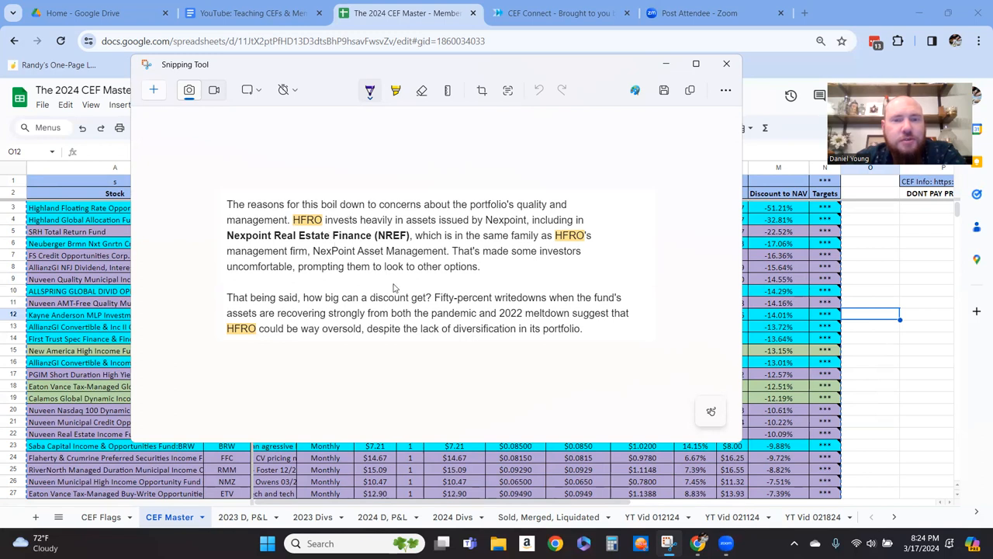
pyautogui.moveTo(395, 285)
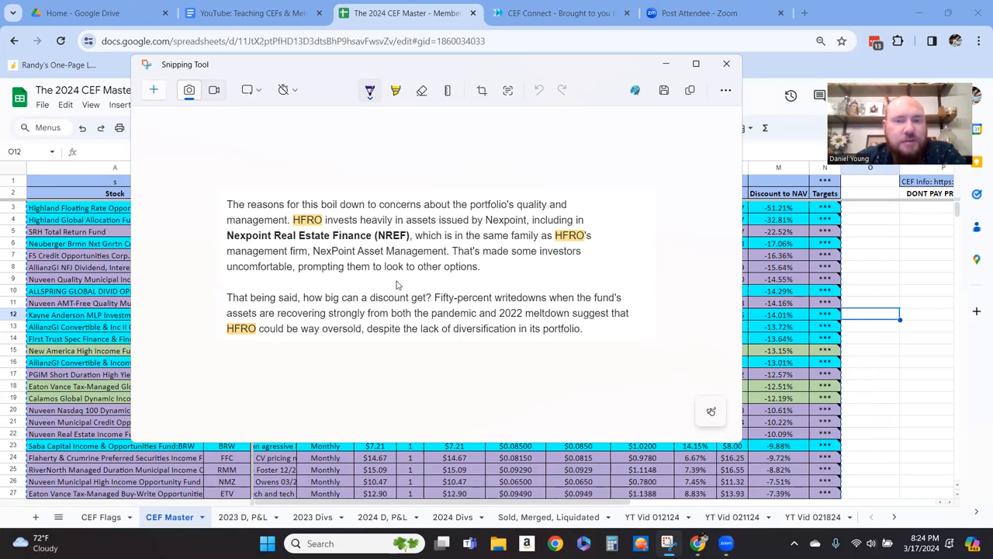
pyautogui.moveTo(394, 282)
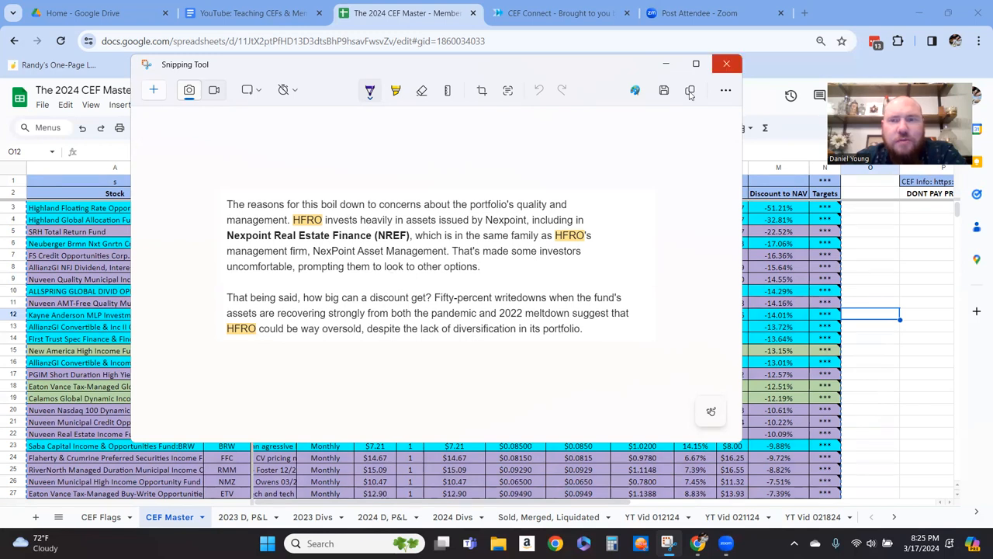
pyautogui.moveTo(727, 63)
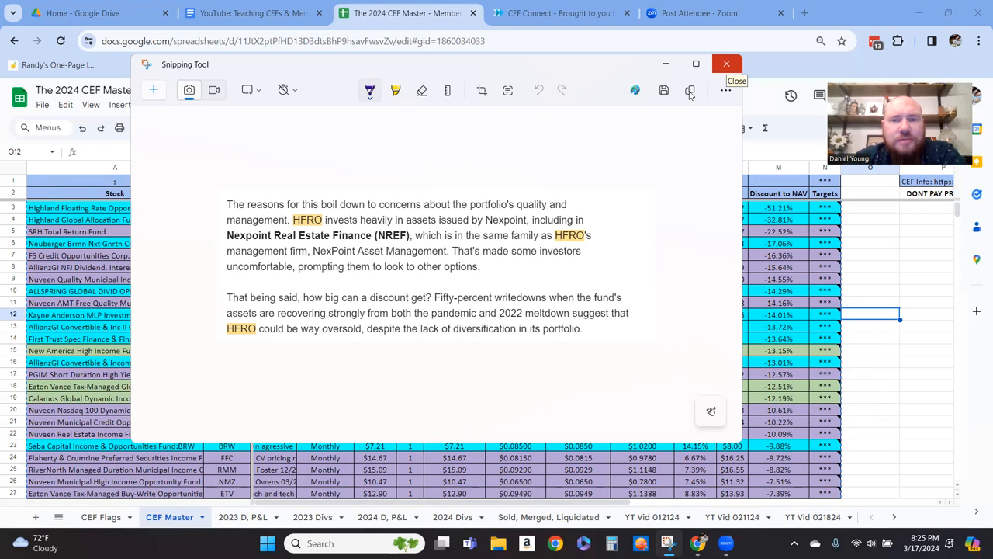
# Close the Snipping Tool clip of the article passage.
pyautogui.click(727, 64)
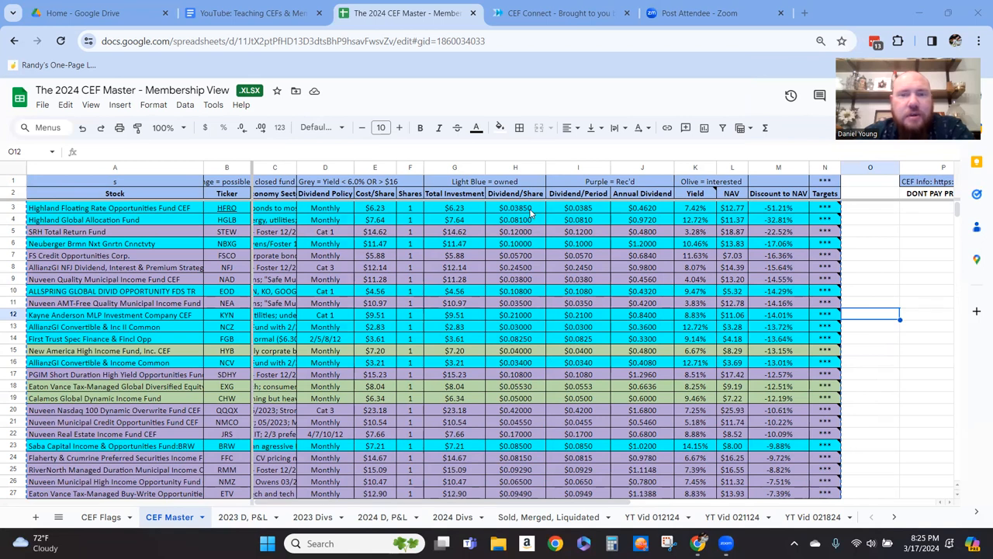
pyautogui.moveTo(252, 216)
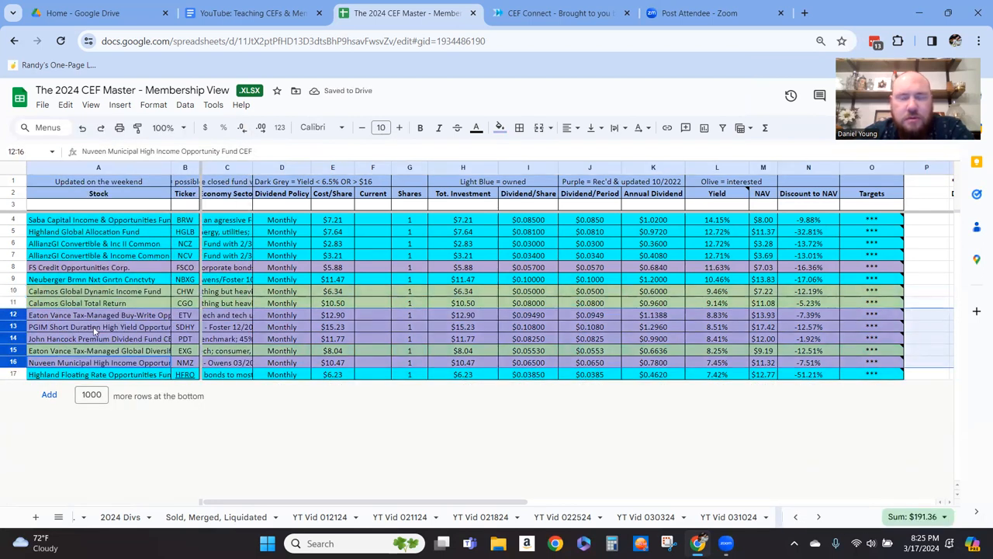
# Delete rows 12 through 16 so the list ends at Highland Floating Rate Opportunities Fund.
pyautogui.rightClick(100, 326)
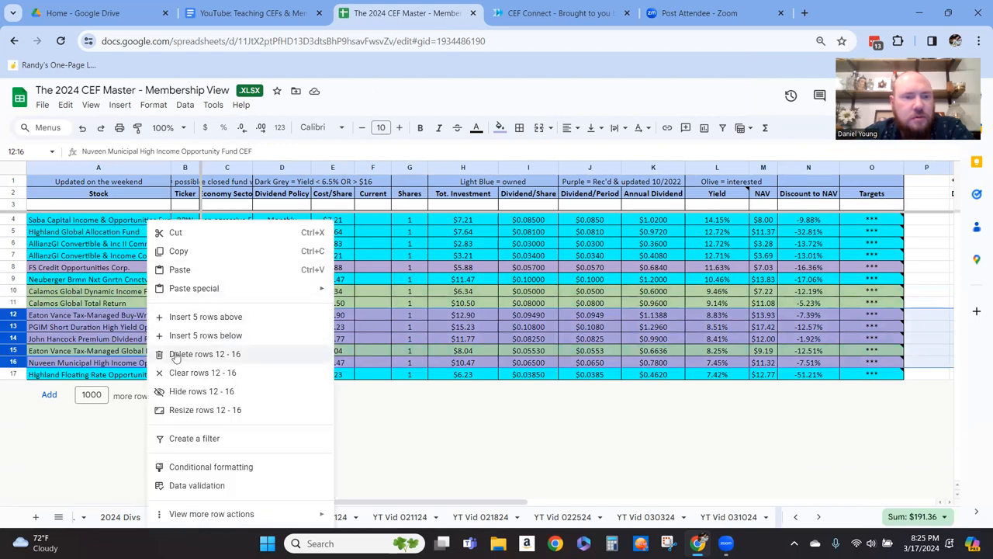
pyautogui.click(205, 354)
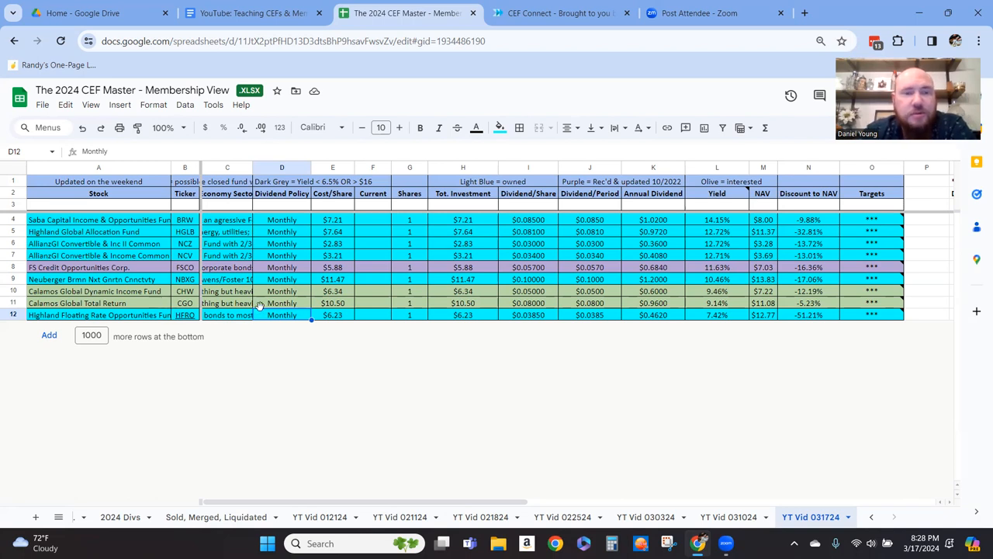
pyautogui.moveTo(742, 310)
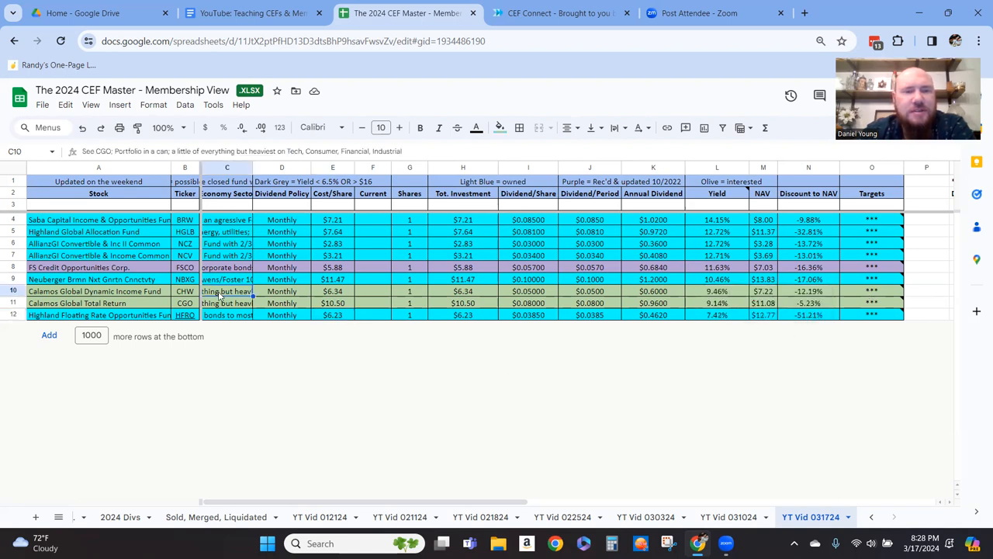
# Delete the Calamos CHW and CGO rows, leaving seven funds ending with HFRO.
pyautogui.click(226, 303)
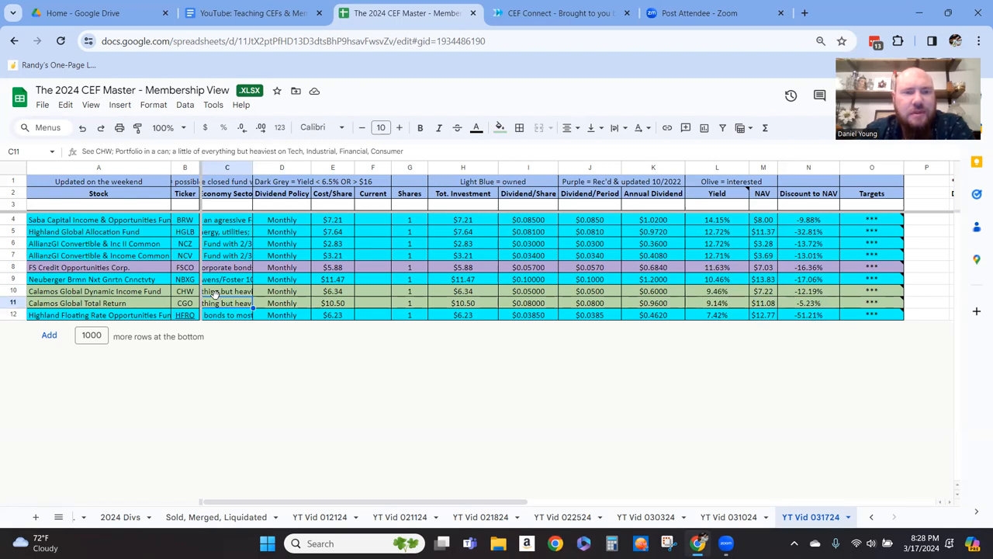
pyautogui.click(226, 292)
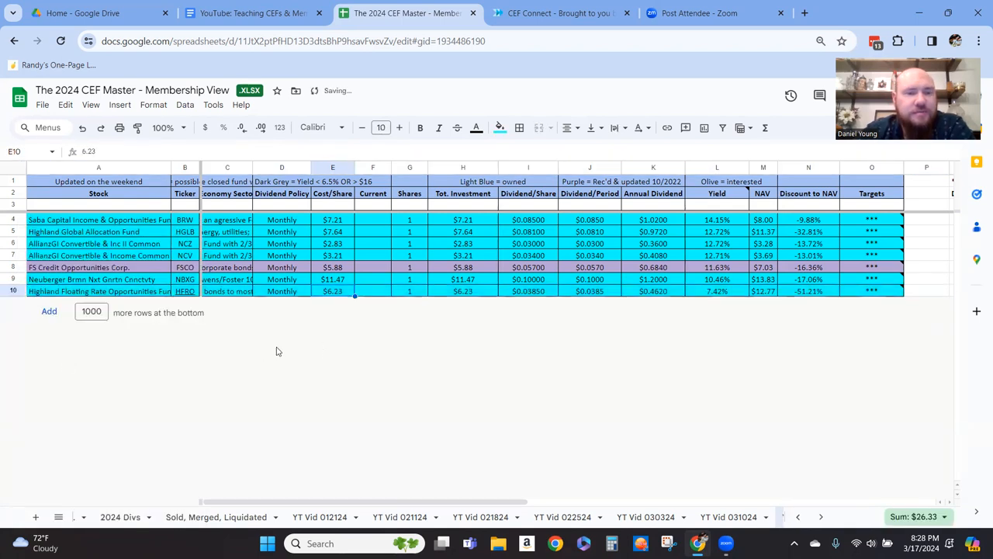
pyautogui.click(807, 515)
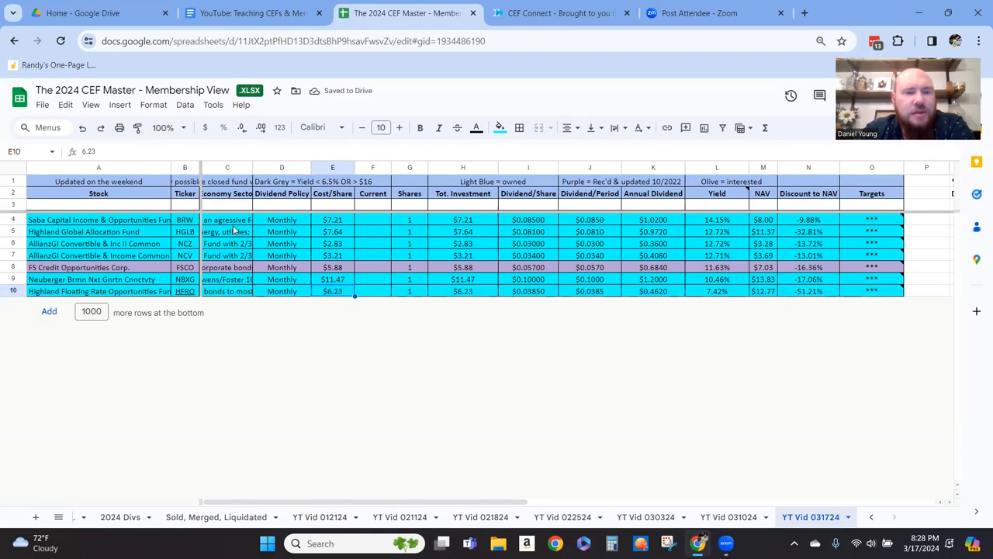
# Read the sector notes for NCZ and FSCO and check HFRO's dividend policy.
pyautogui.click(227, 221)
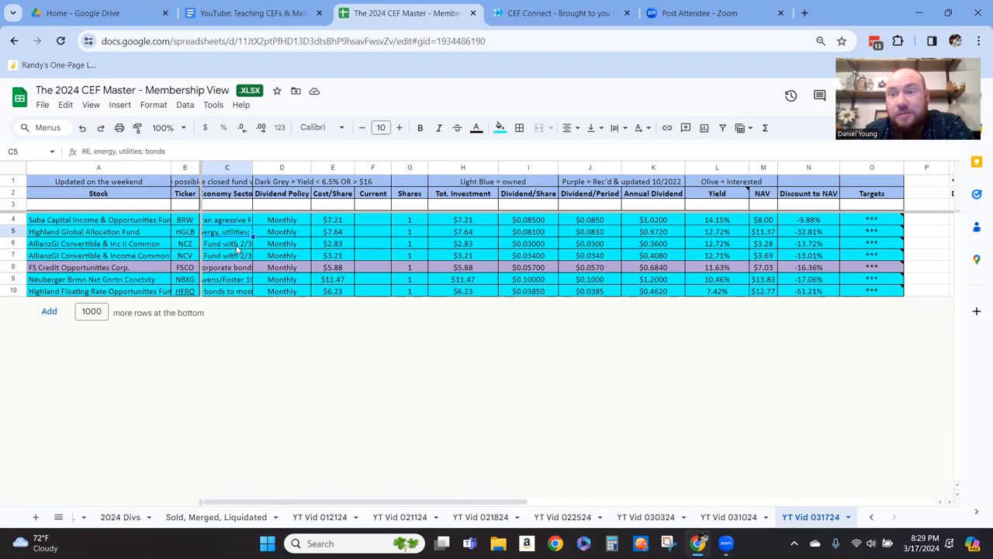
pyautogui.click(227, 242)
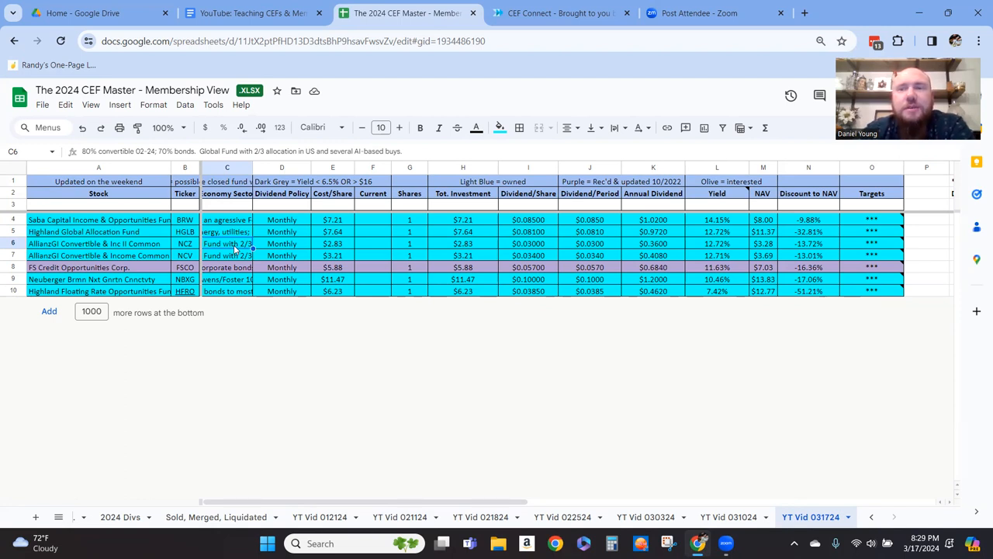
pyautogui.click(226, 254)
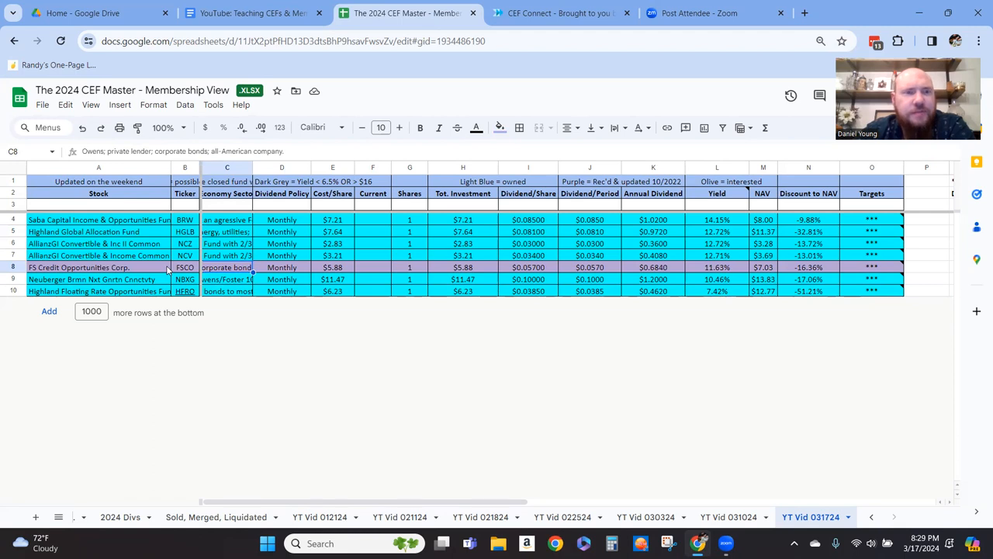
pyautogui.click(227, 279)
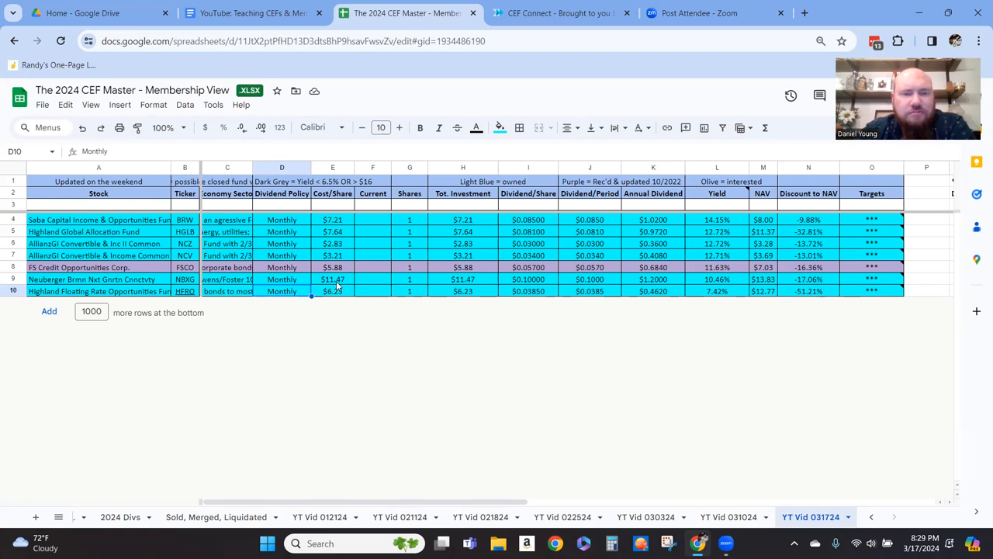
pyautogui.moveTo(419, 340)
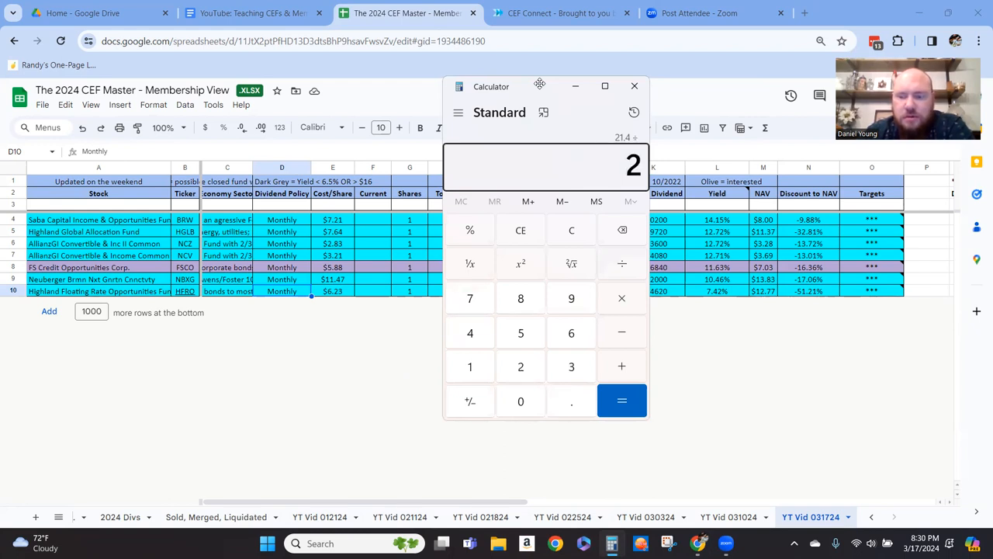
# Work out 21.4 ÷ 2 = 10.7 and 0.77 × 100 = 77, clearing after each result.
pyautogui.click(621, 400)
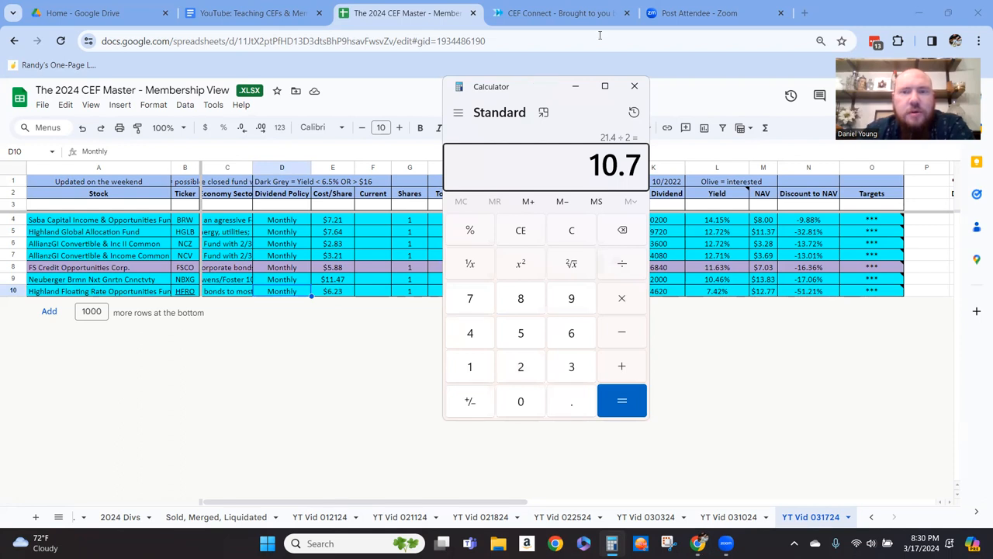
pyautogui.moveTo(357, 292)
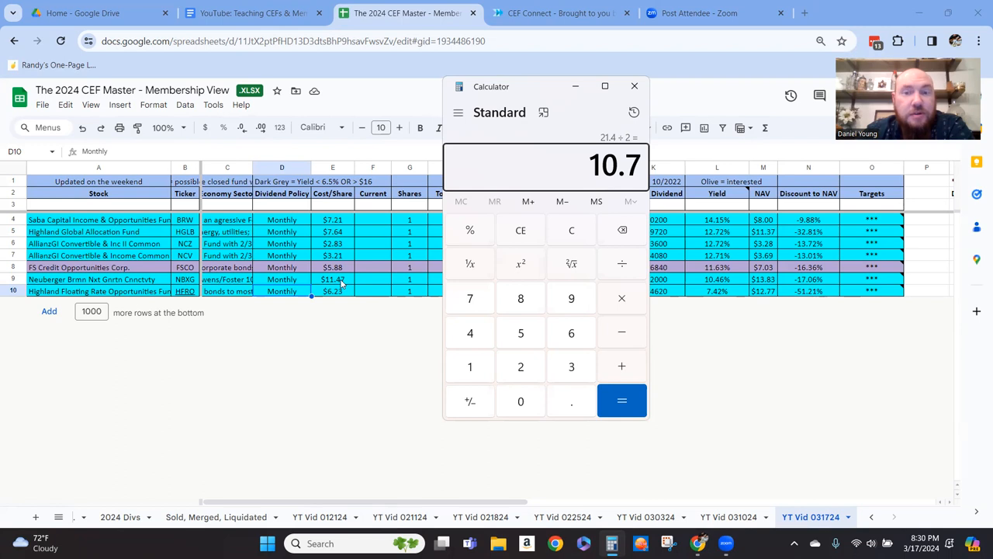
pyautogui.click(469, 367)
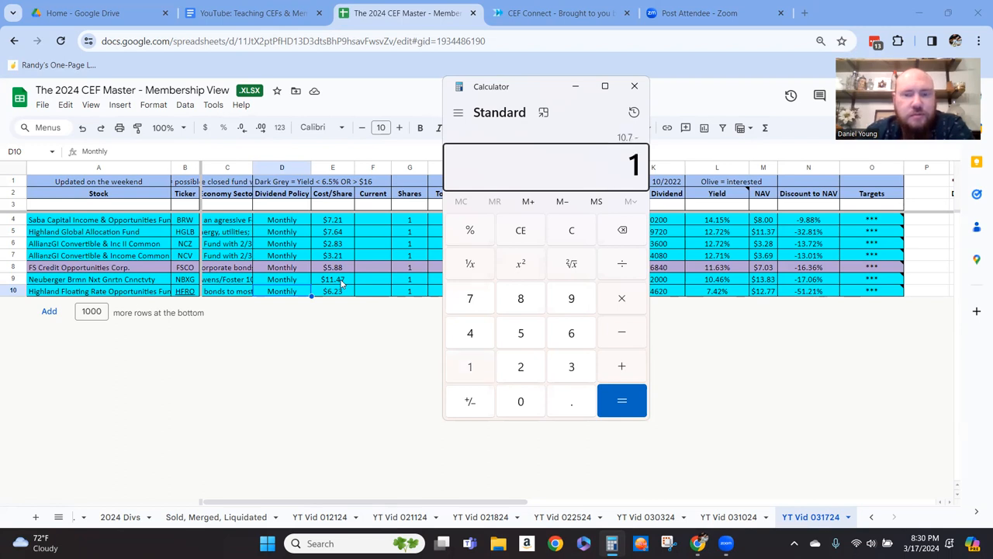
pyautogui.click(621, 401)
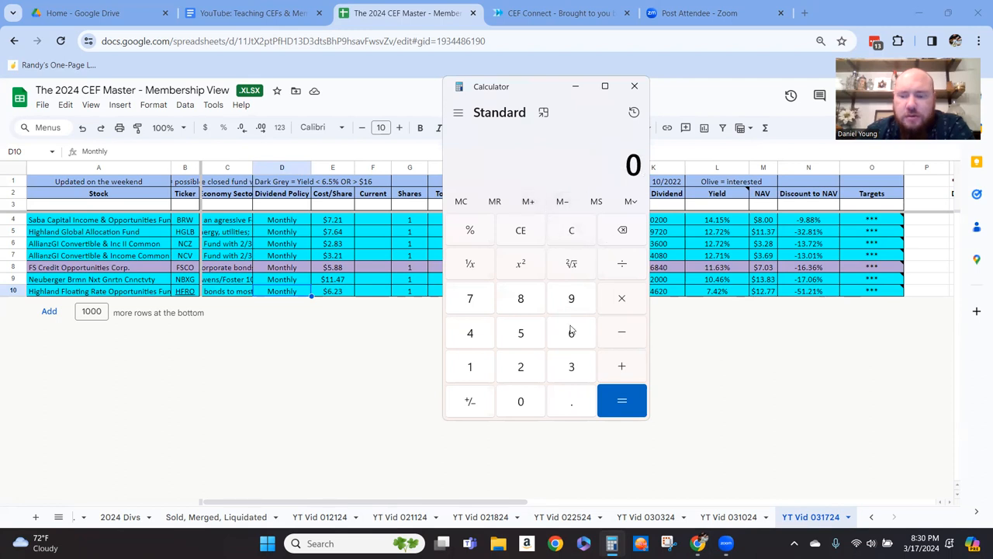
pyautogui.click(620, 401)
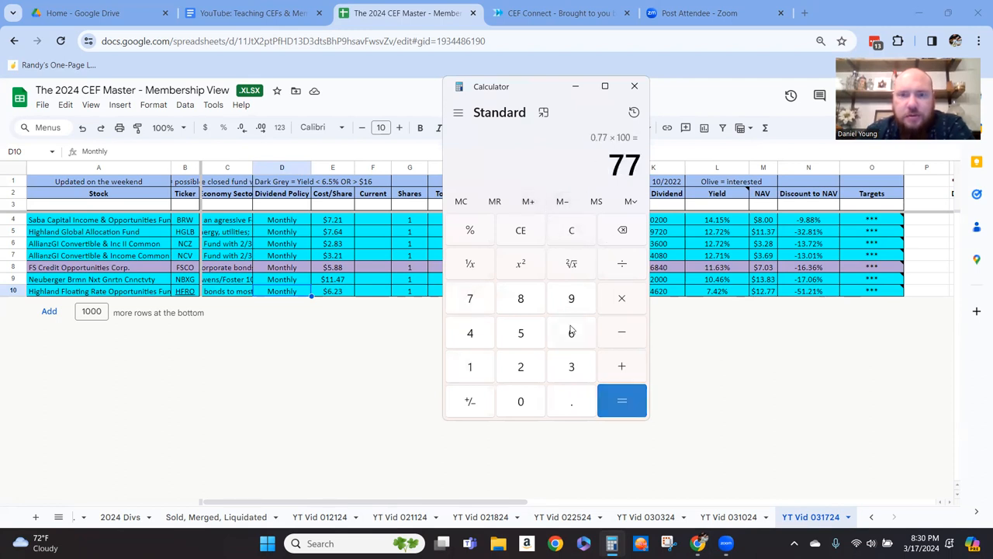
pyautogui.click(571, 230)
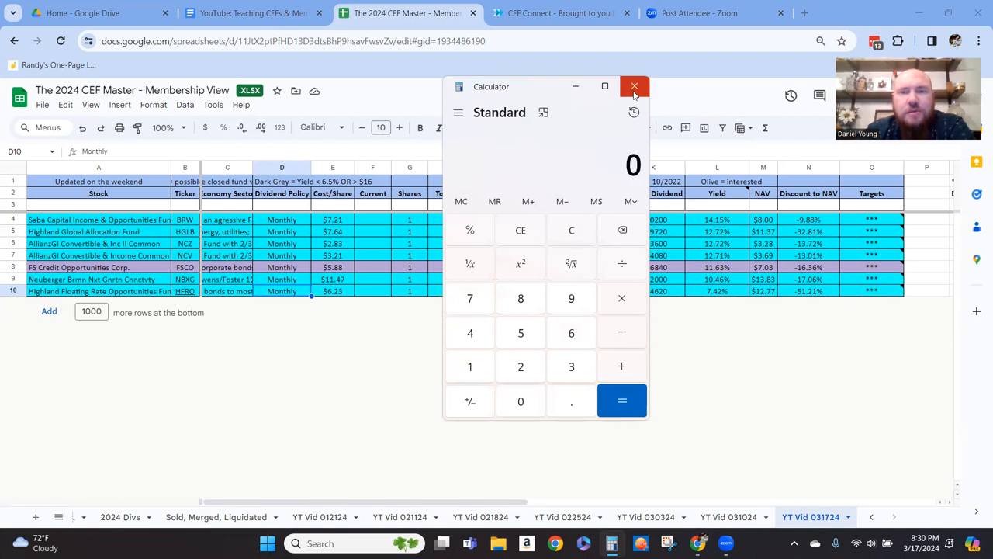
# Close Calculator, delete the NBXG row and select BRW's Current value cell.
pyautogui.click(633, 87)
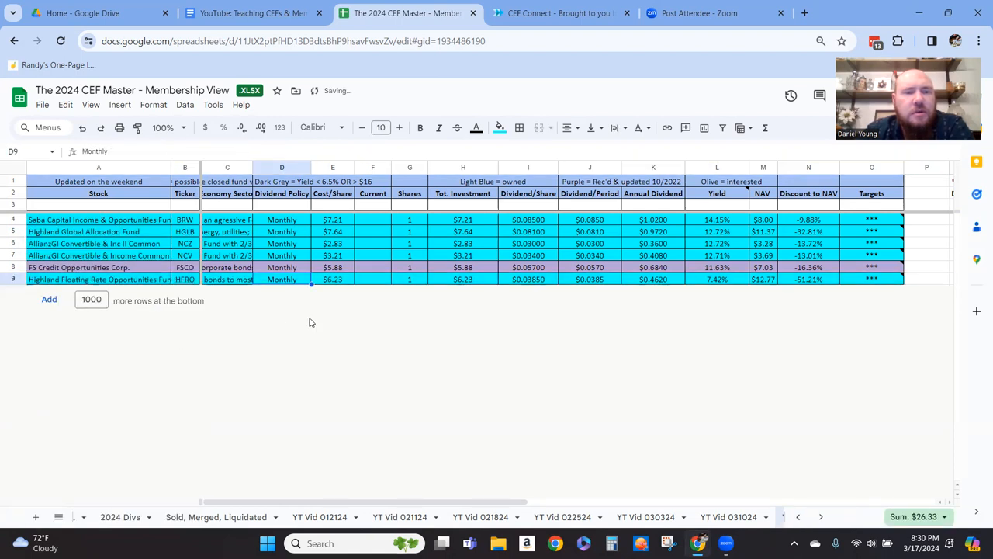
pyautogui.click(810, 517)
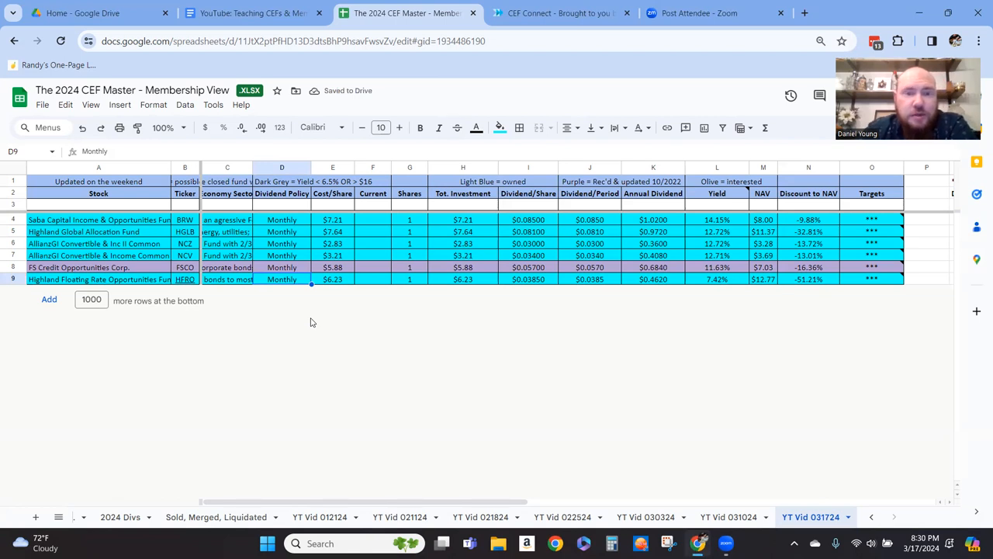
pyautogui.moveTo(341, 315)
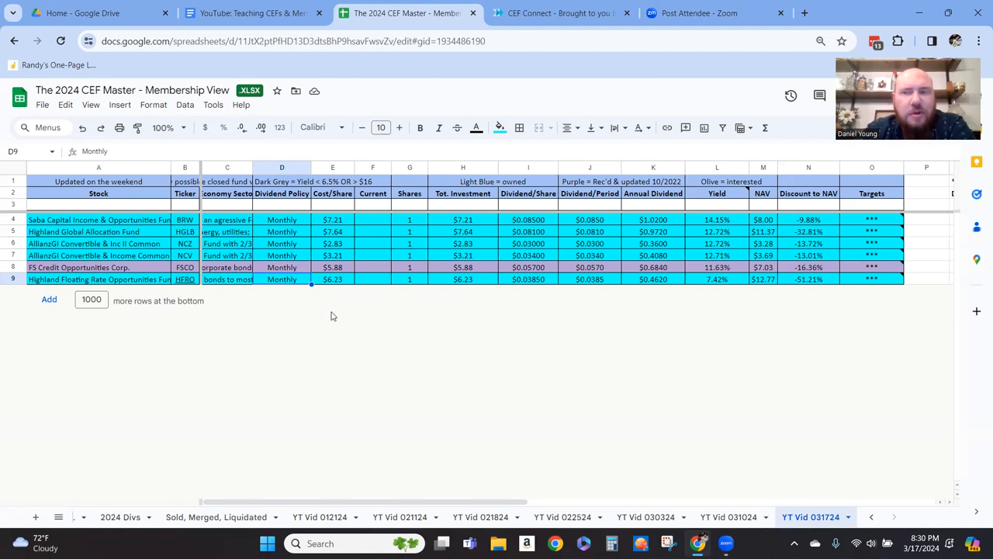
pyautogui.click(373, 221)
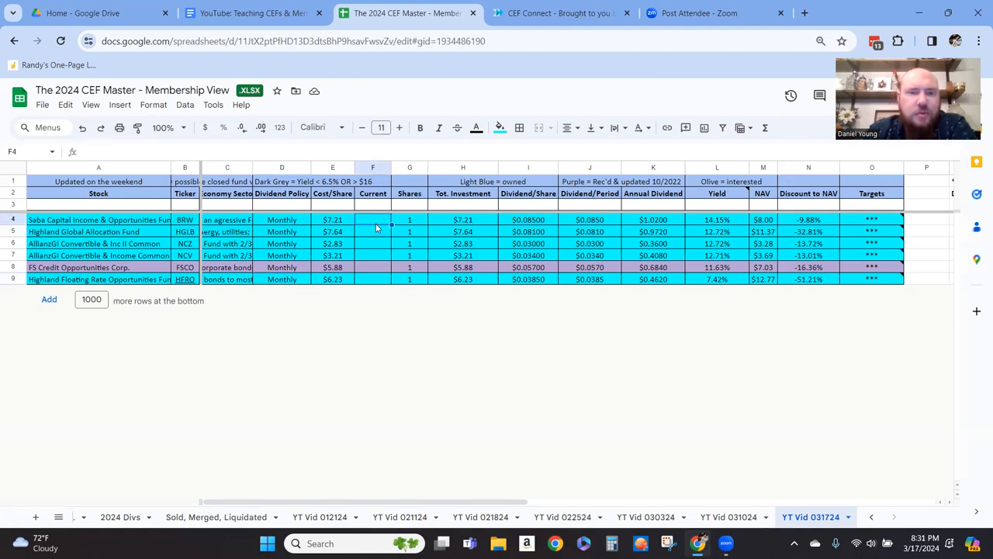
# Enter 200 and 250, review FSCO and NCV notes and the last fund's cost, then switch to 2024 D, P&L.
pyautogui.write('200')
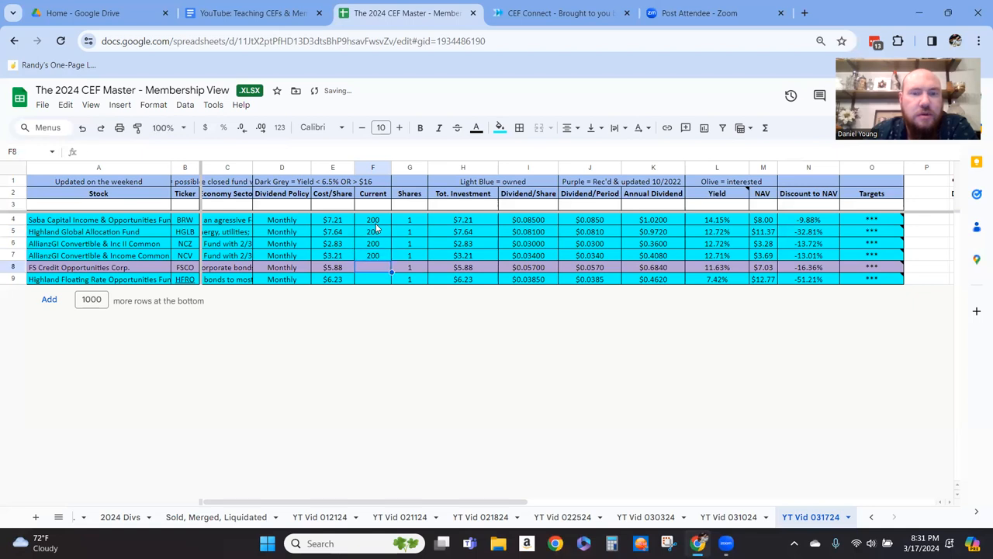
pyautogui.write('250')
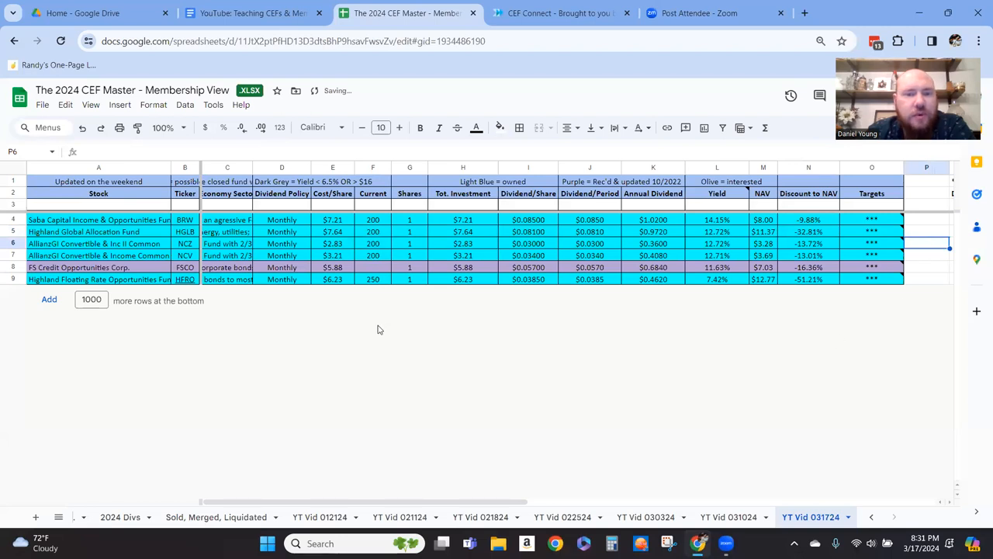
pyautogui.moveTo(388, 363)
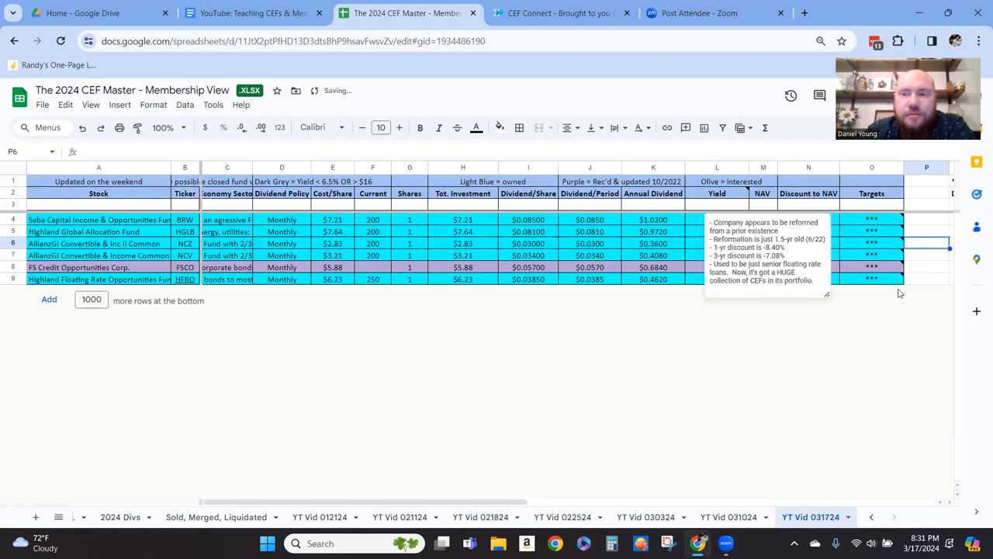
pyautogui.moveTo(900, 224)
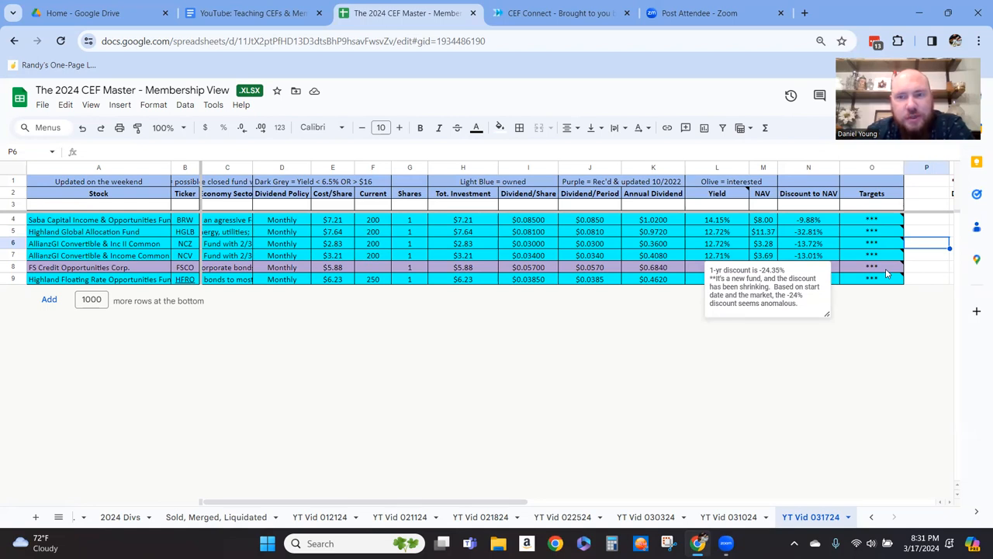
pyautogui.moveTo(876, 329)
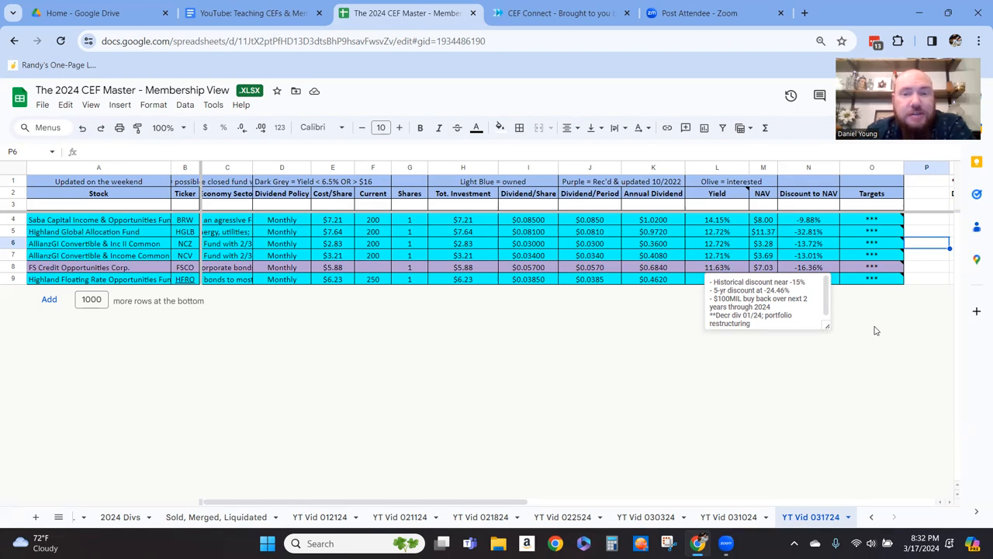
pyautogui.click(227, 267)
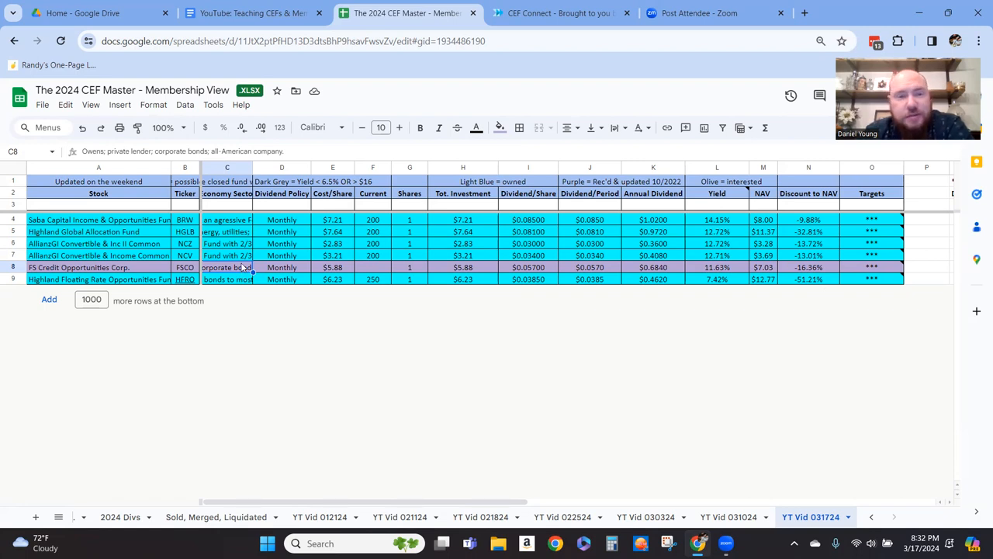
pyautogui.click(226, 254)
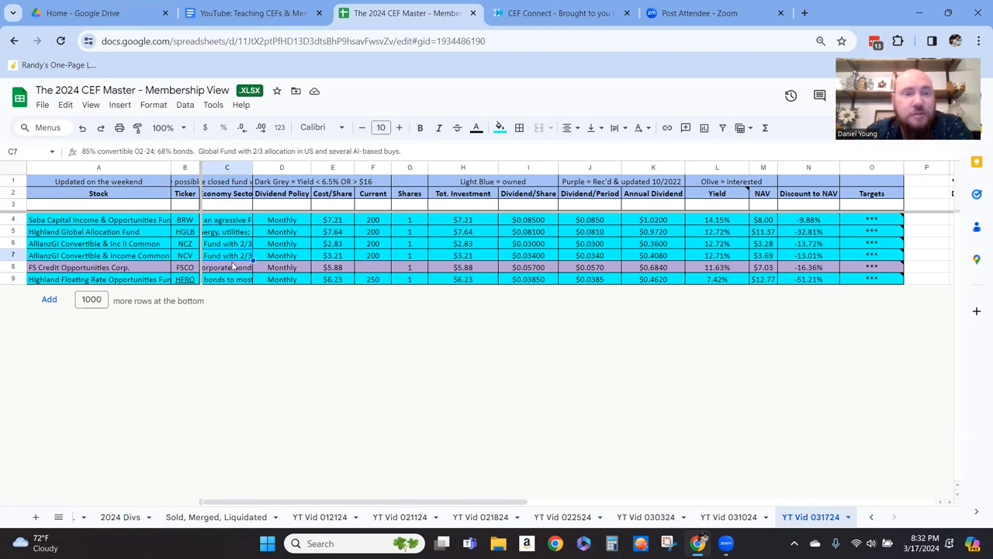
pyautogui.click(332, 279)
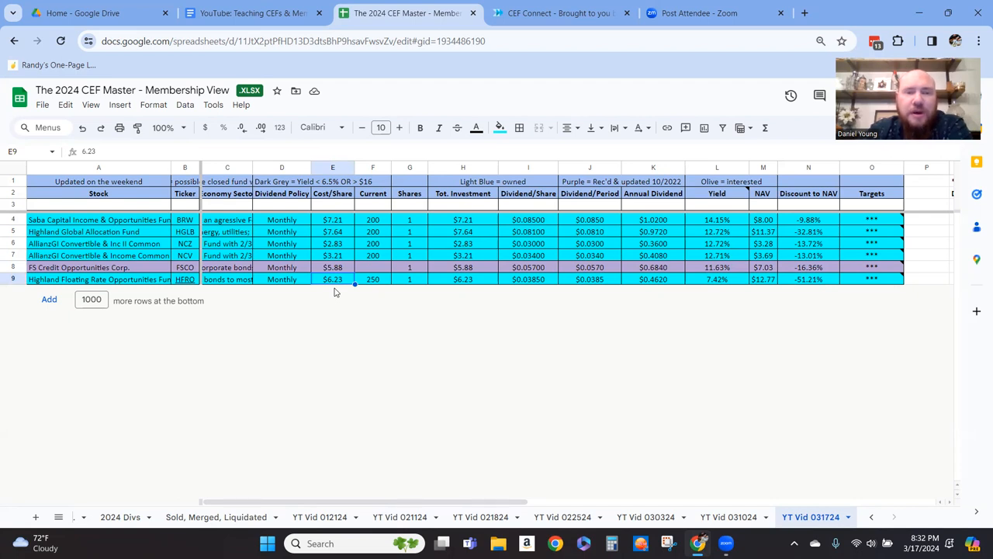
pyautogui.moveTo(347, 316)
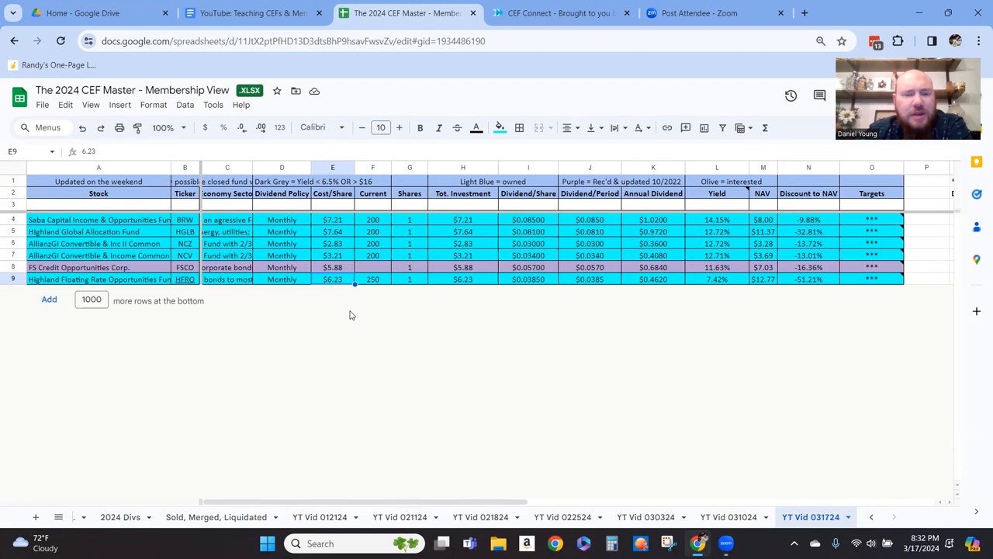
pyautogui.moveTo(350, 332)
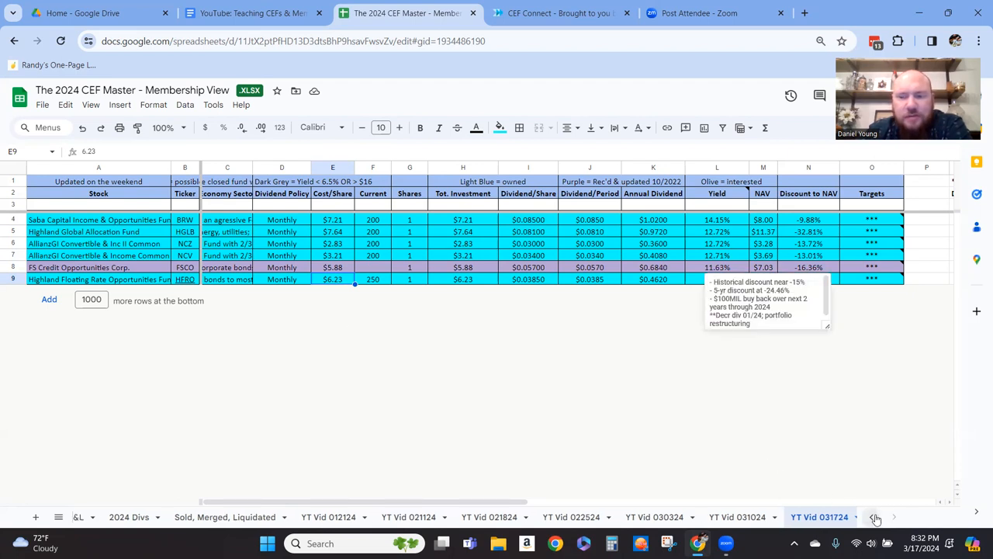
pyautogui.click(382, 517)
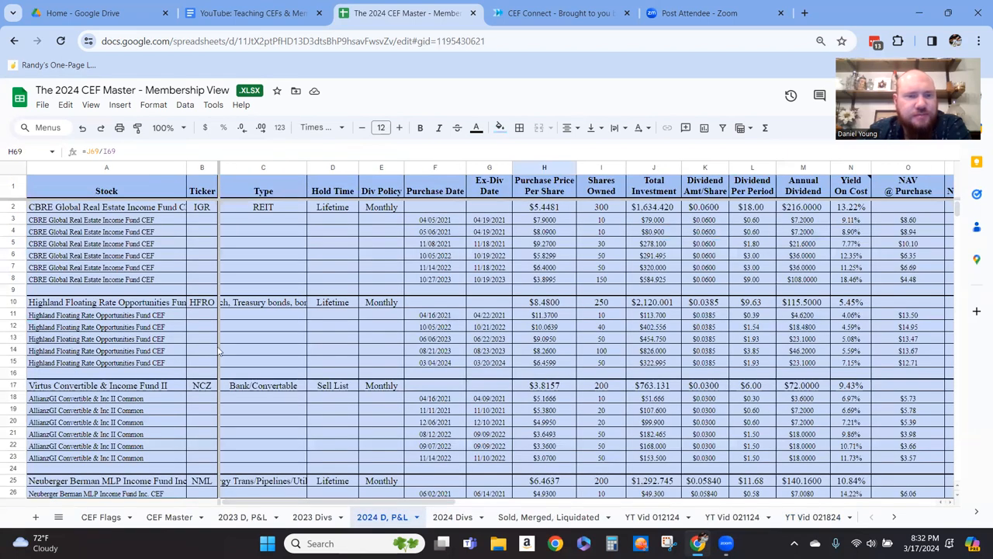
pyautogui.scroll(-3)
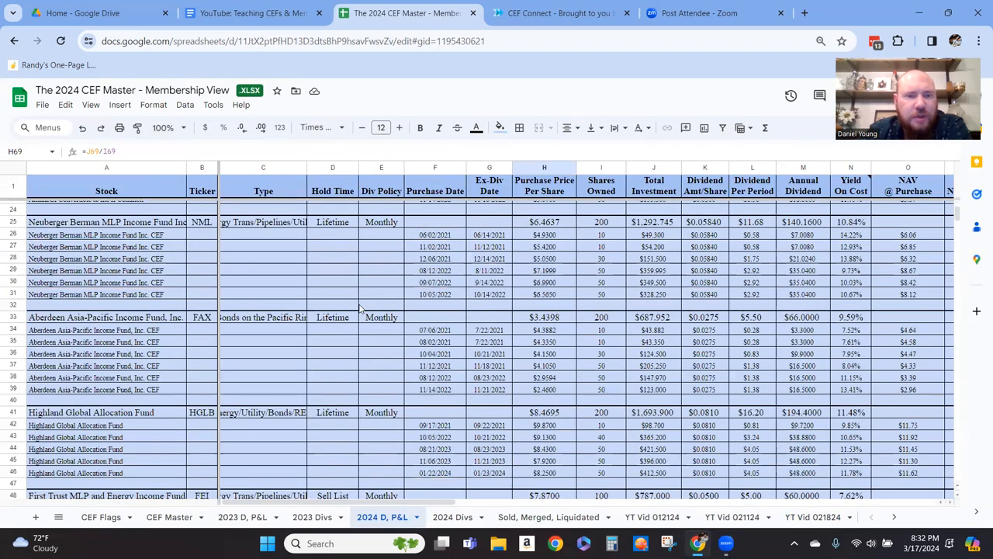
pyautogui.scroll(-3)
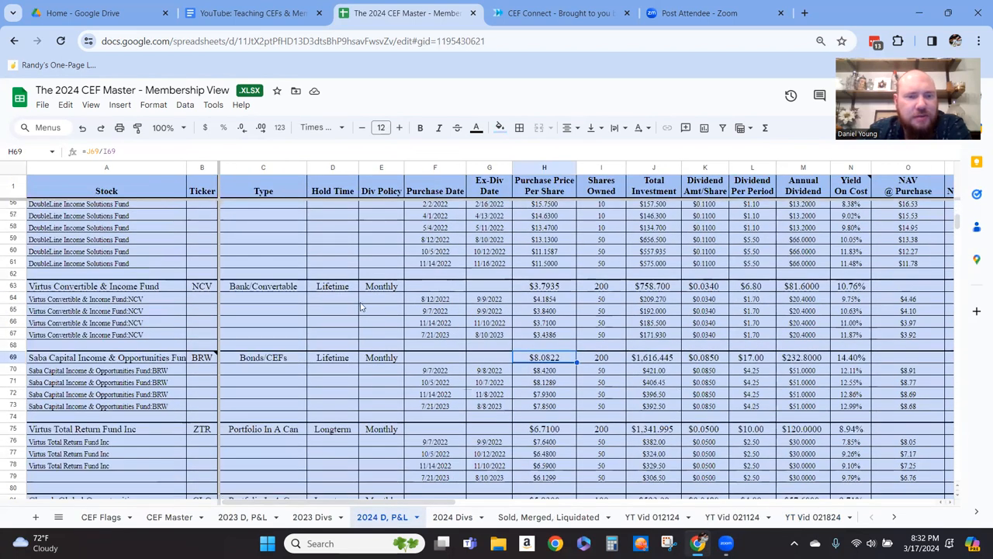
pyautogui.scroll(-3)
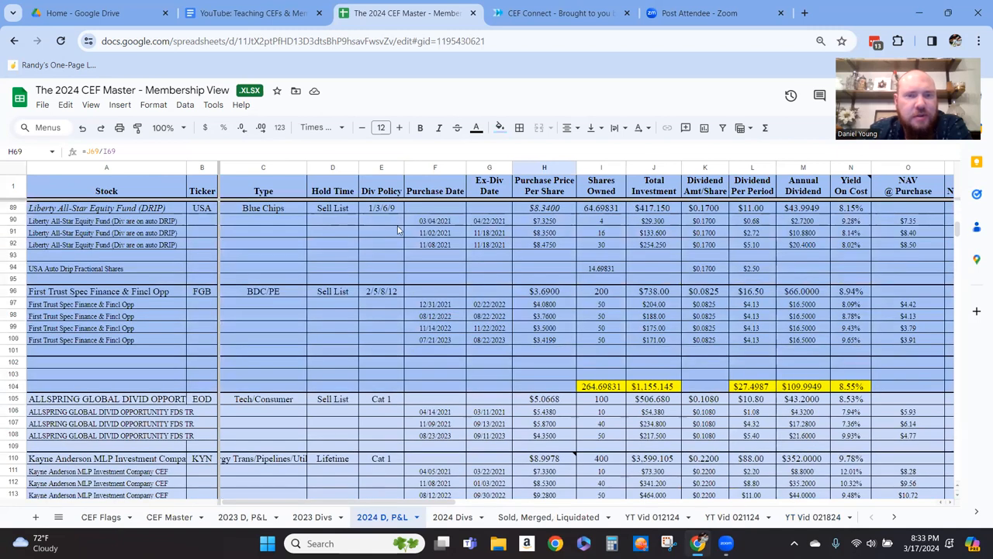
pyautogui.click(382, 208)
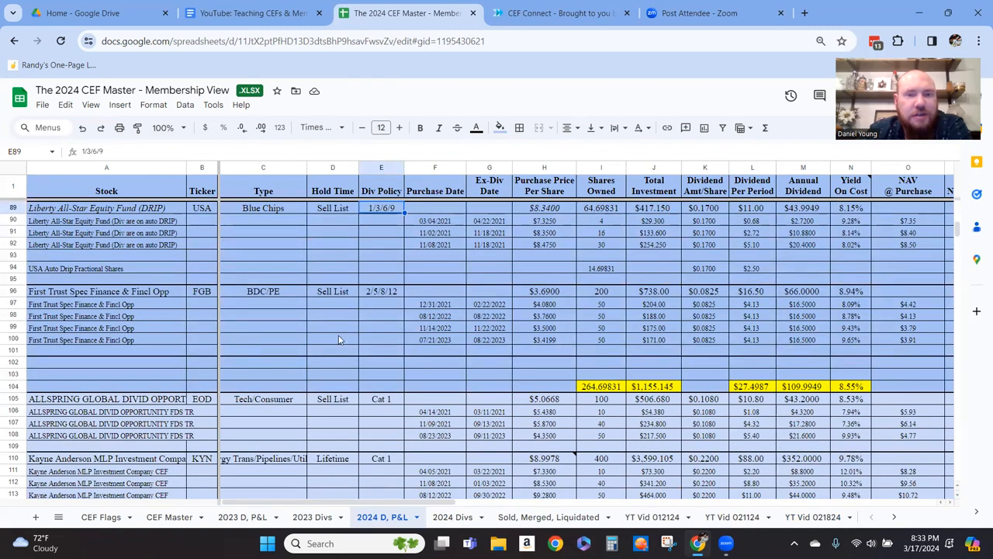
pyautogui.hscroll(3)
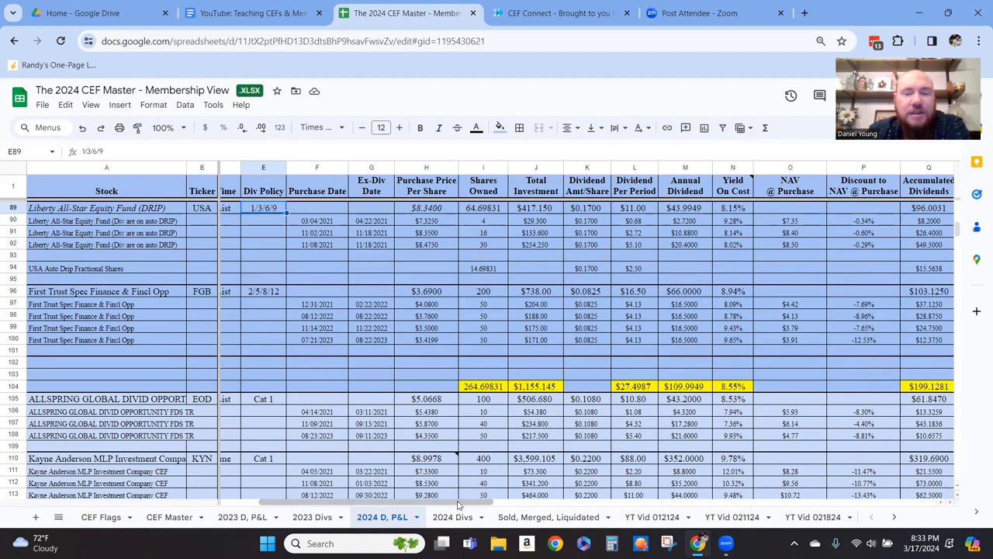
pyautogui.hscroll(3)
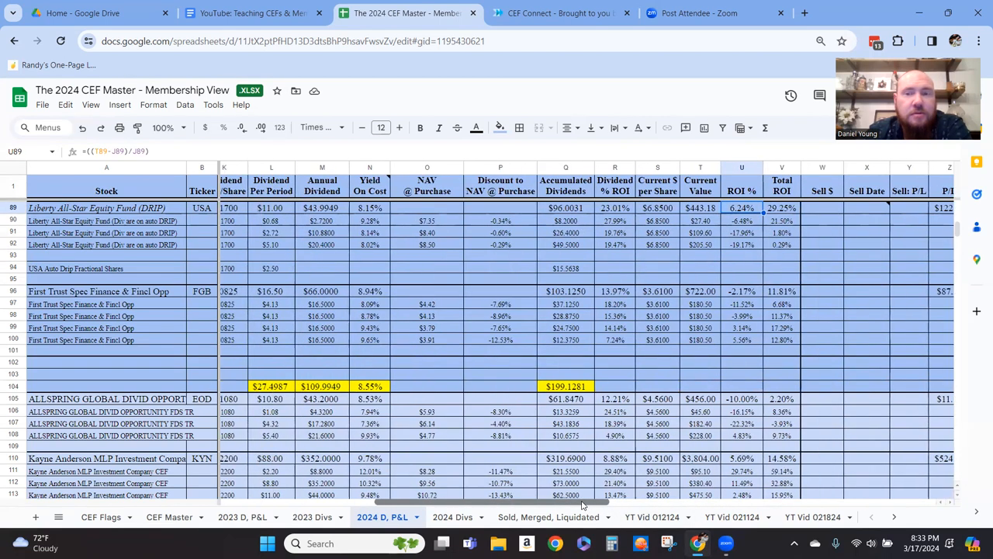
pyautogui.hscroll(-3)
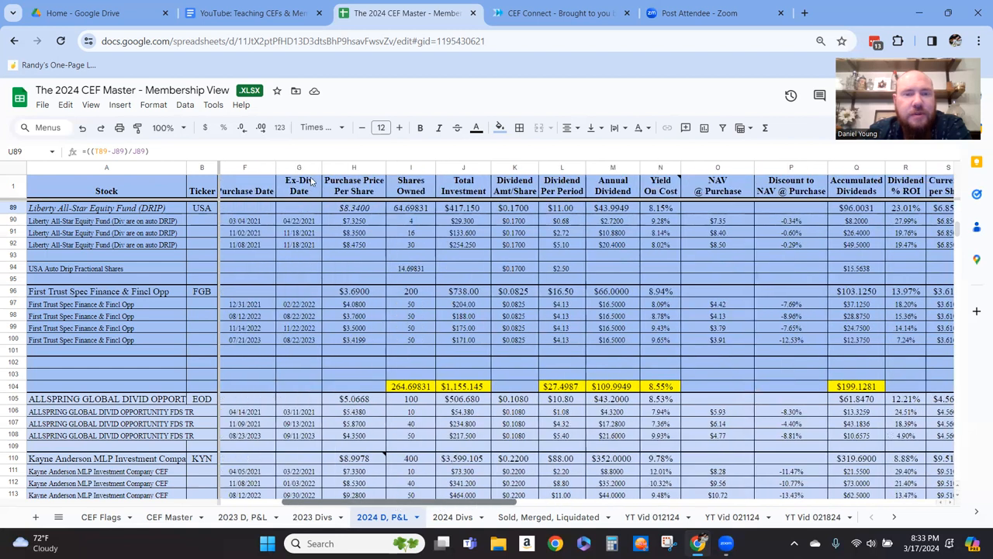
pyautogui.click(354, 208)
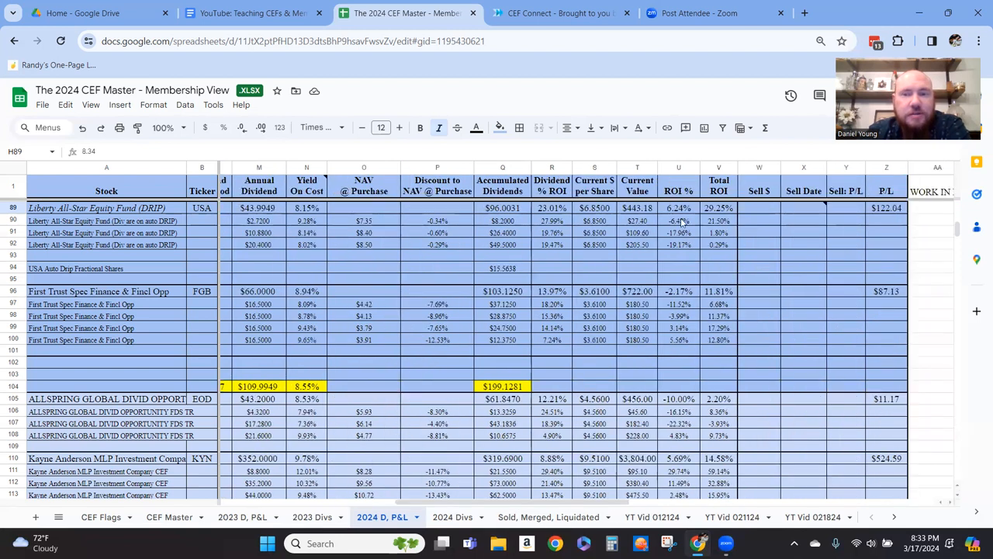
pyautogui.click(678, 208)
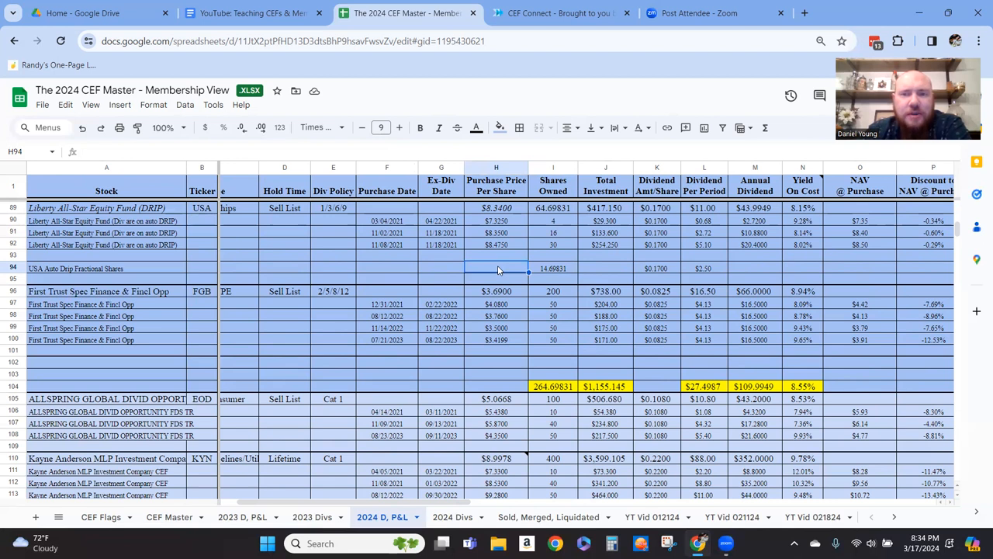
pyautogui.moveTo(717, 214)
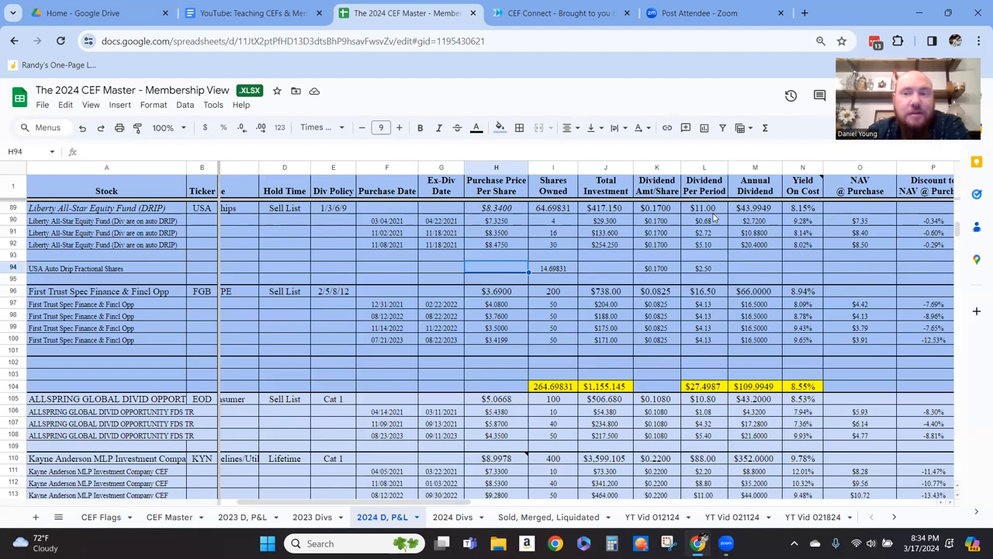
pyautogui.scroll(-3)
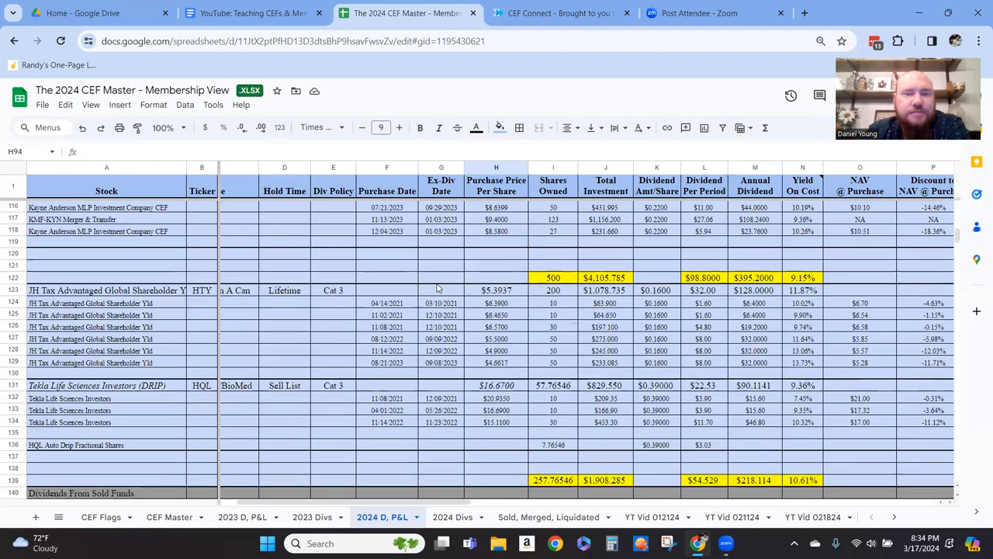
pyautogui.scroll(-3)
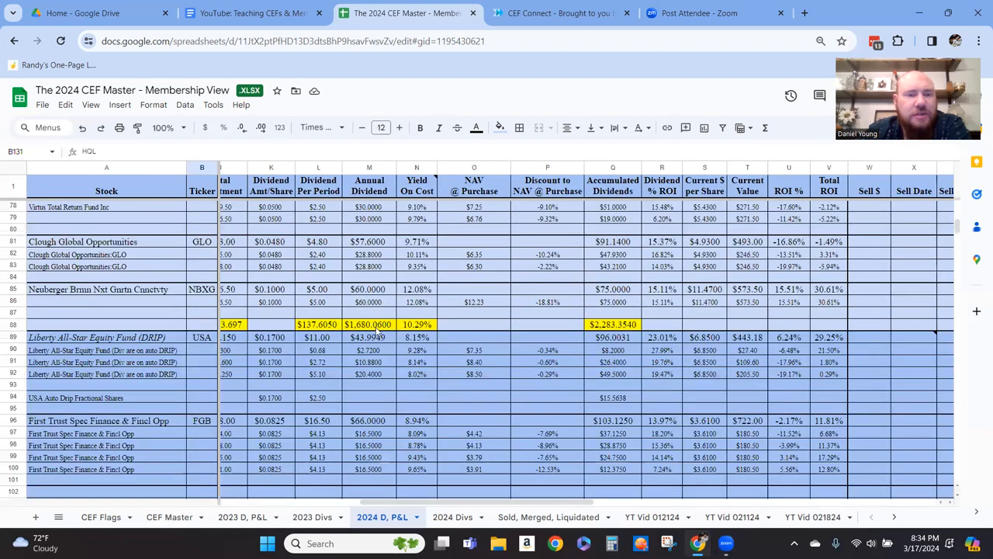
pyautogui.scroll(-3)
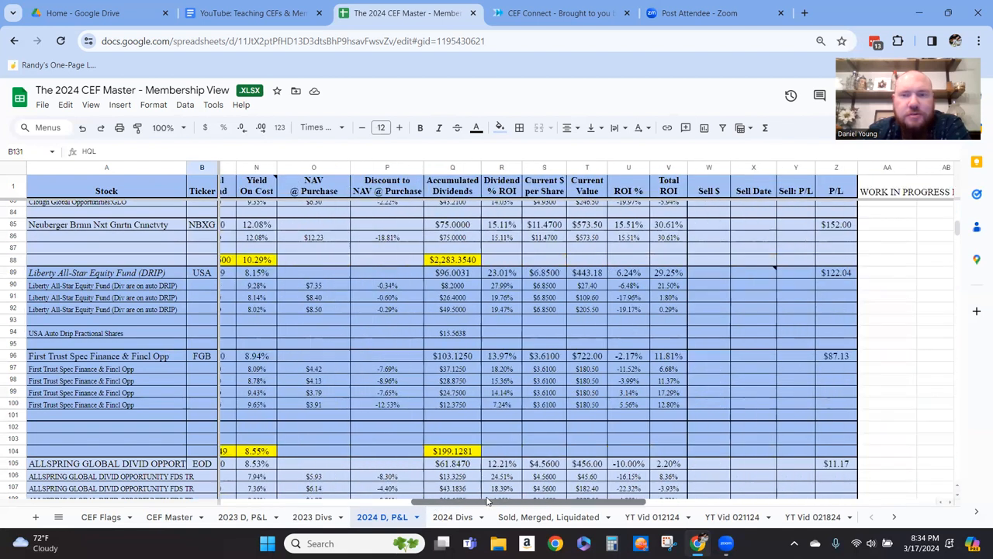
pyautogui.scroll(-3)
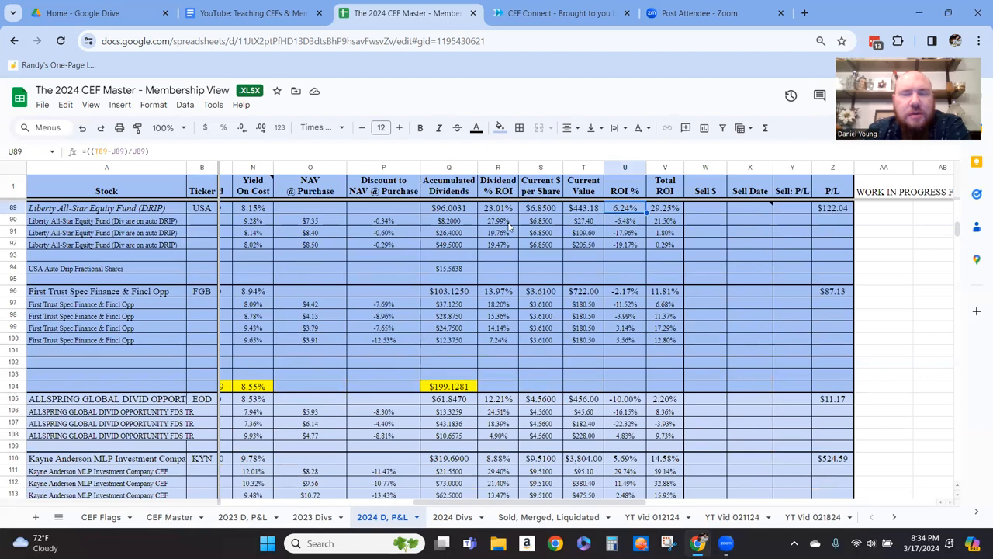
pyautogui.scroll(-3)
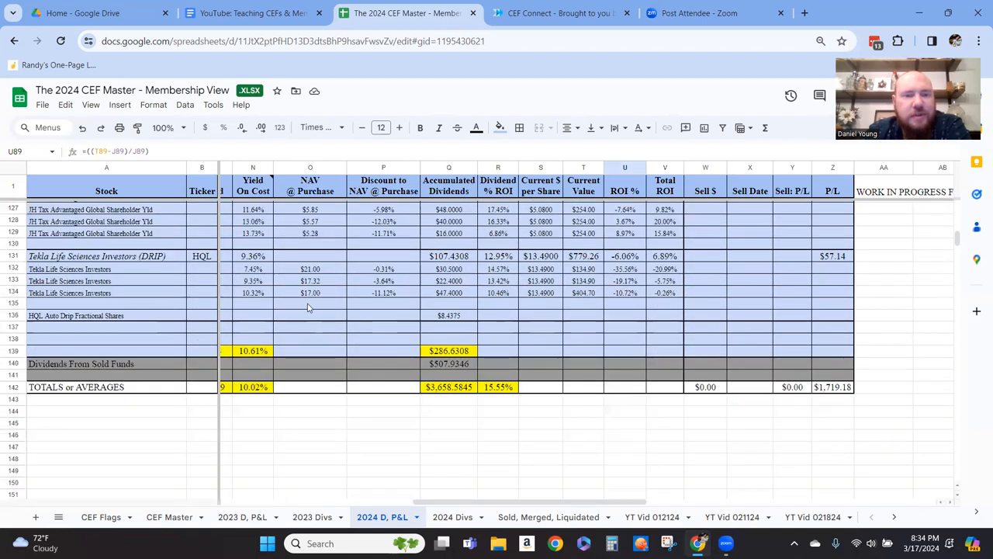
pyautogui.click(310, 269)
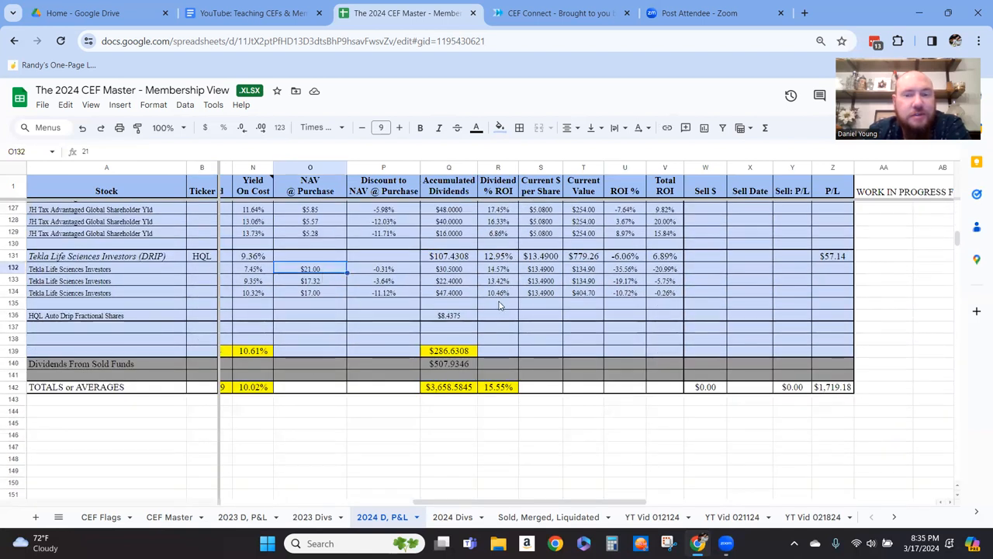
pyautogui.moveTo(525, 471)
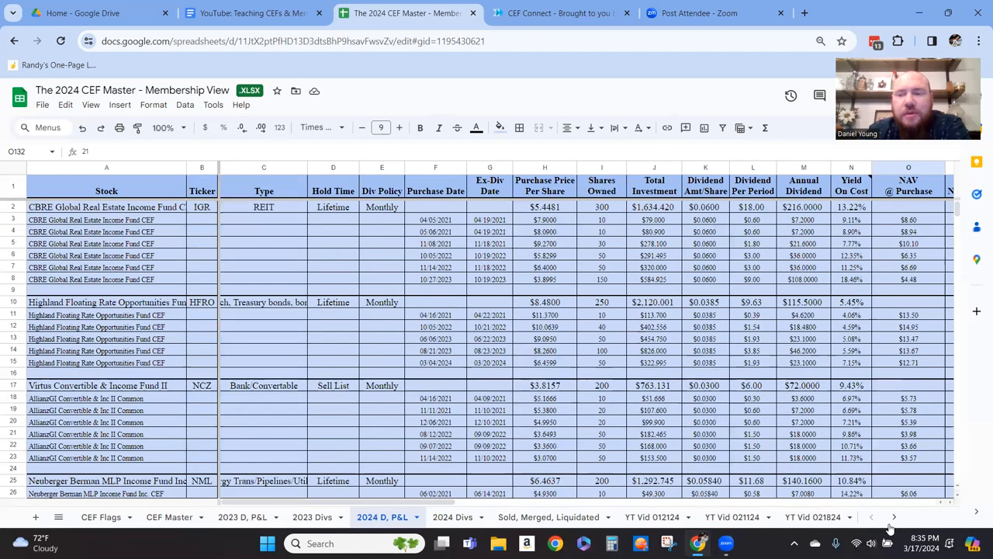
pyautogui.click(807, 517)
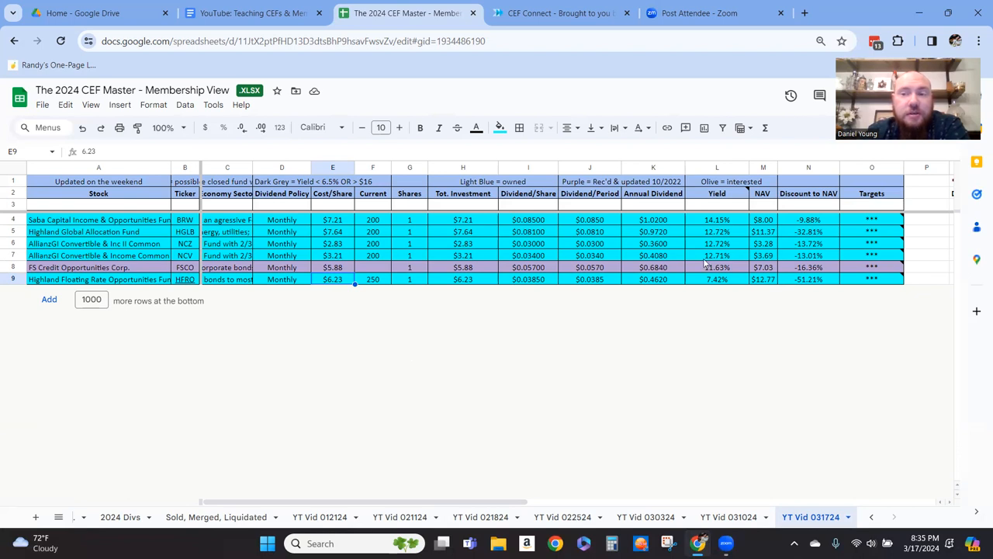
pyautogui.click(808, 220)
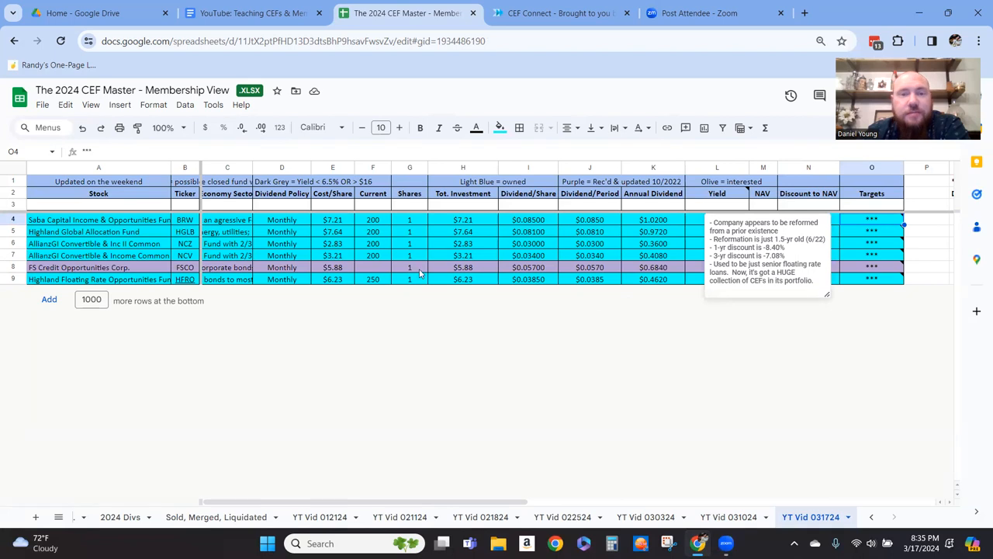
pyautogui.click(282, 220)
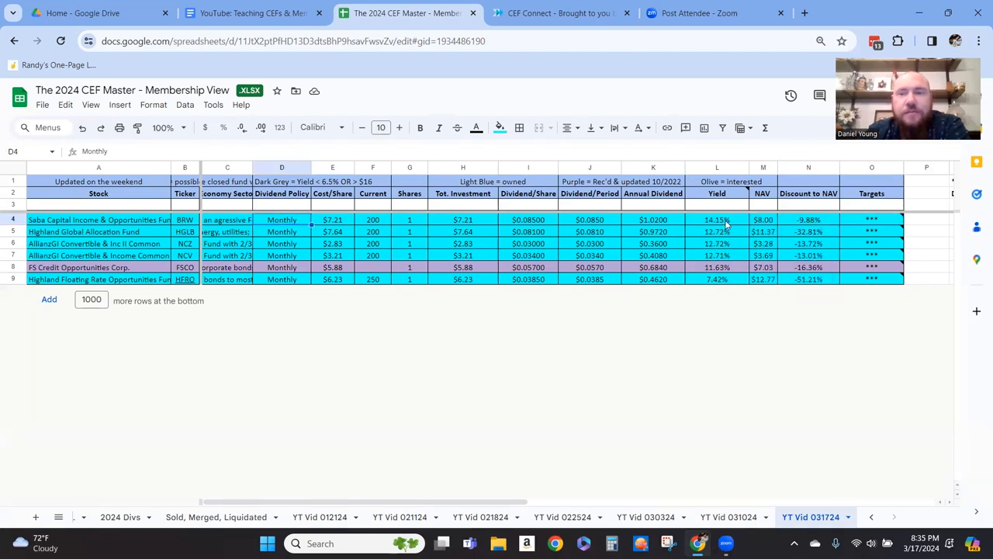
pyautogui.click(717, 220)
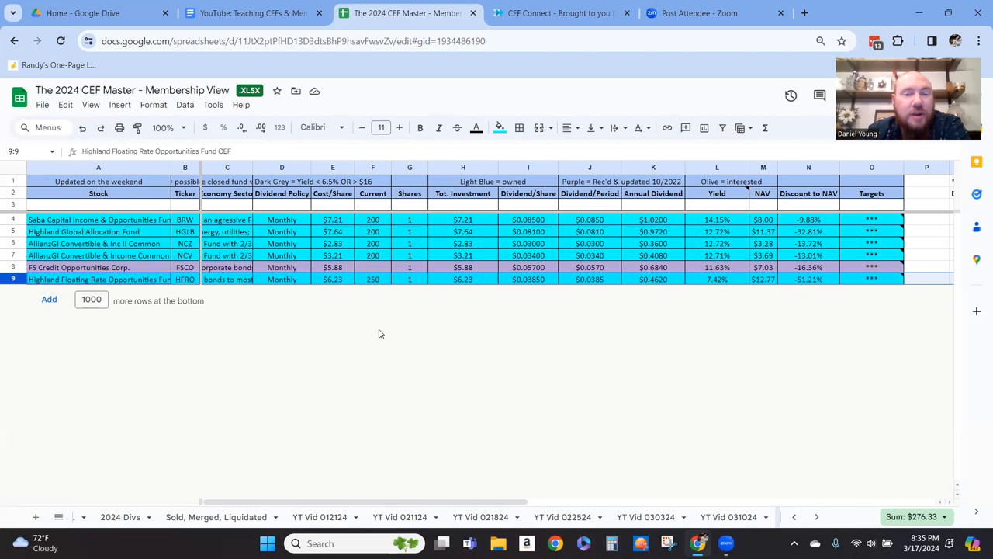
pyautogui.moveTo(382, 337)
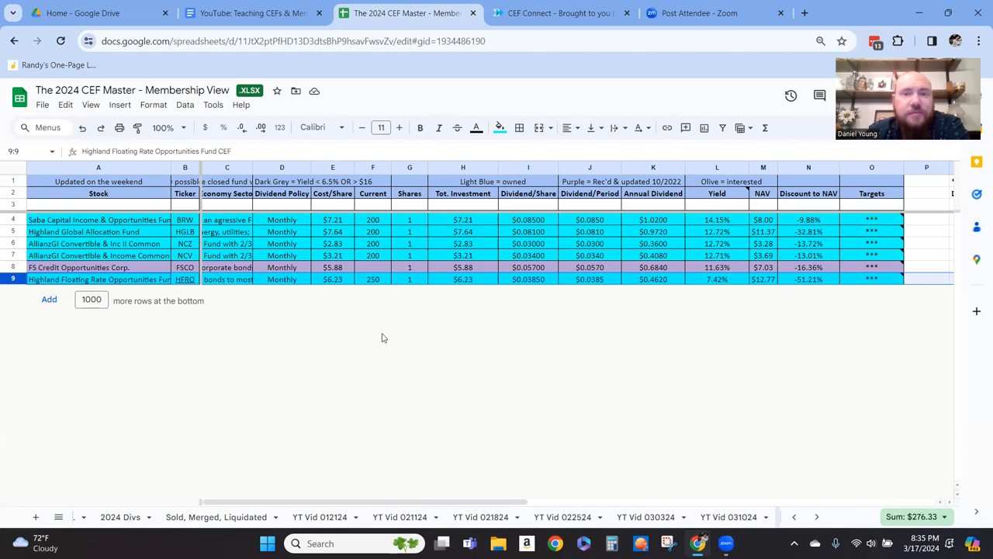
pyautogui.moveTo(382, 310)
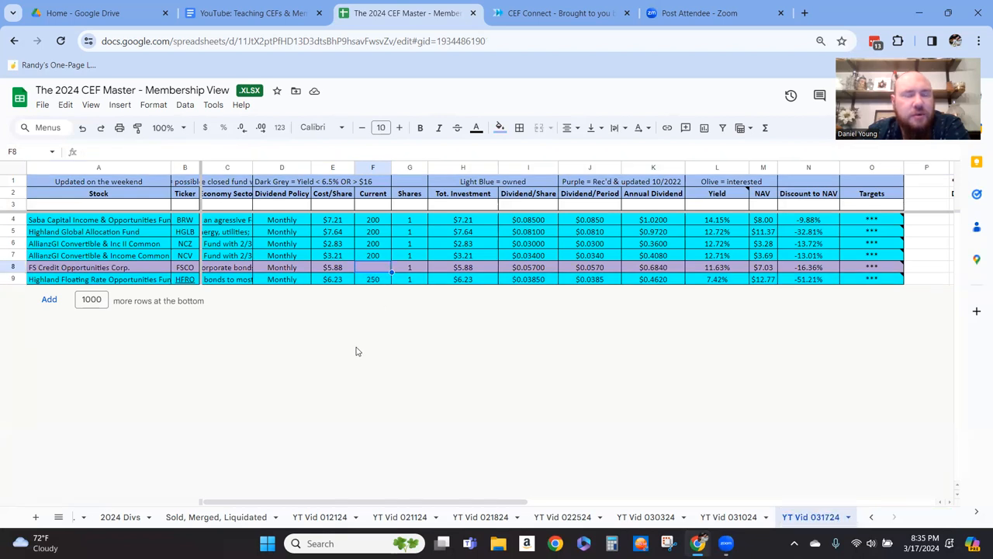
pyautogui.moveTo(354, 345)
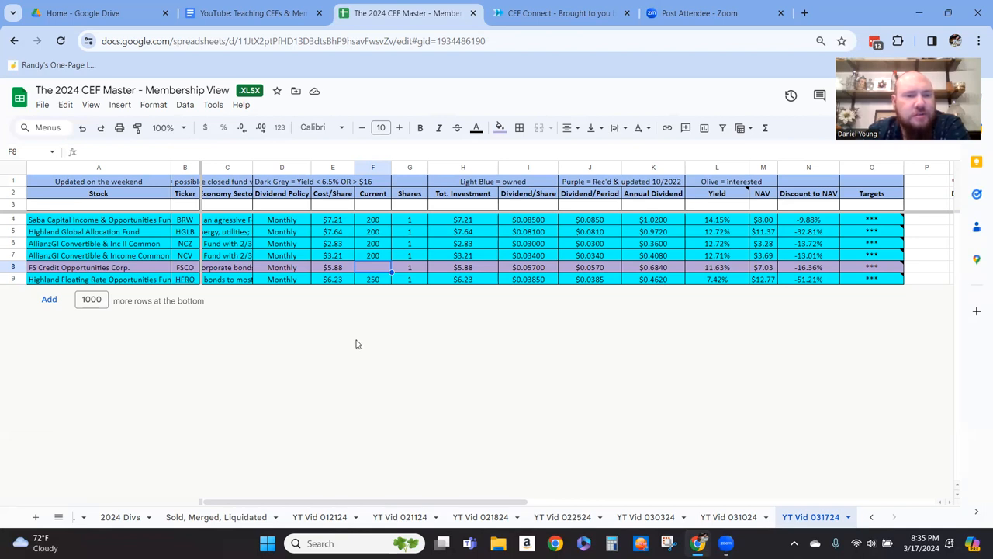
pyautogui.moveTo(333, 286)
pyautogui.write('2')
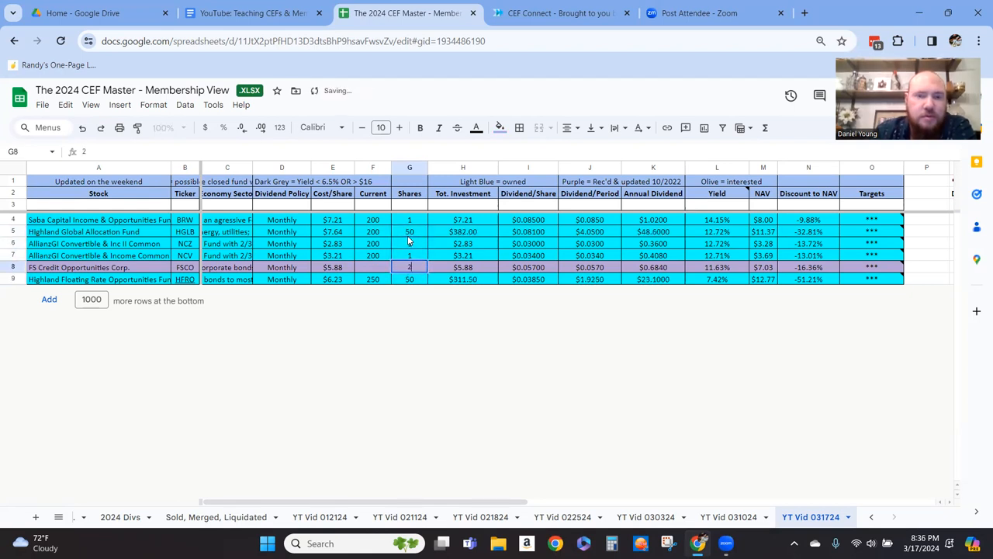
# Enter 50 shares for FSCO and HFRO so their investment and dividend totals recalculate.
pyautogui.write('50')
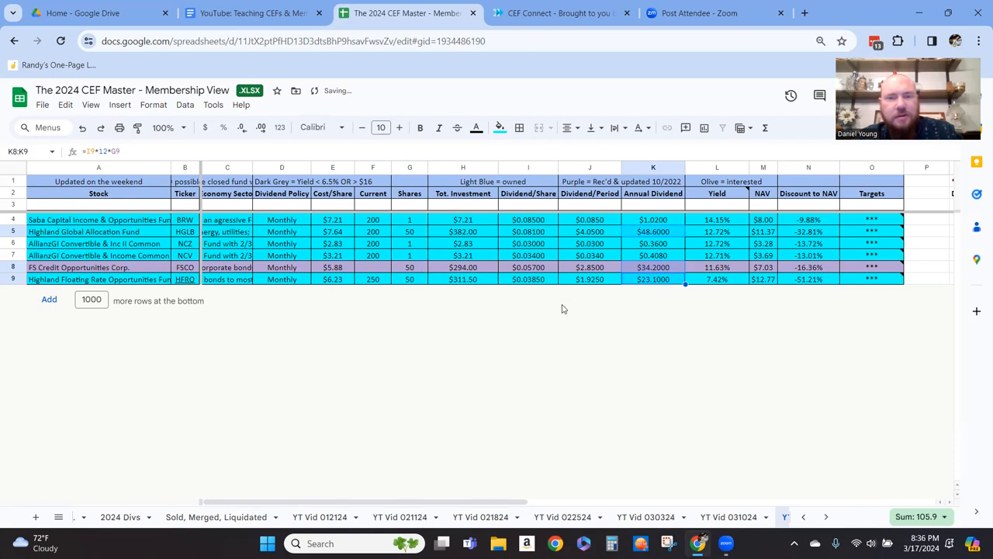
pyautogui.moveTo(476, 239)
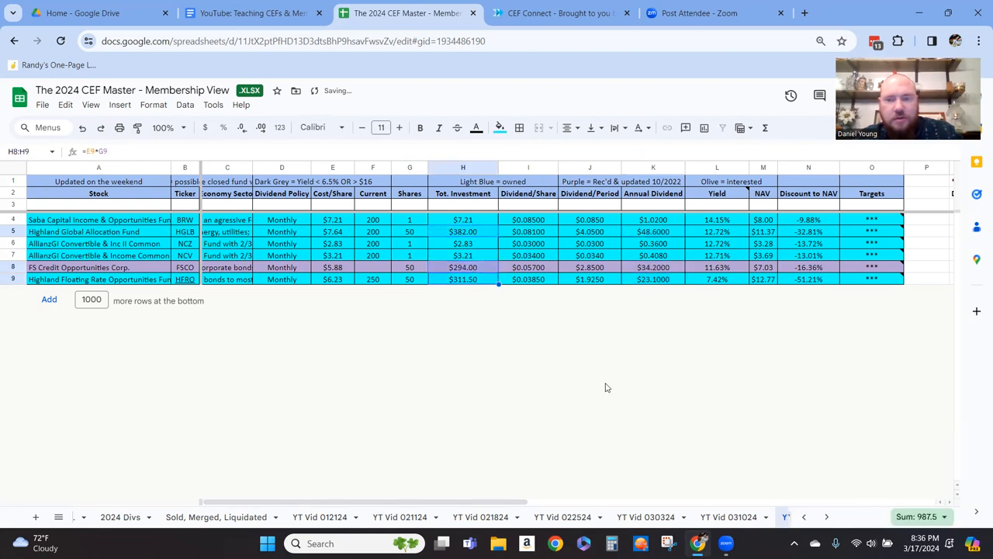
pyautogui.moveTo(648, 390)
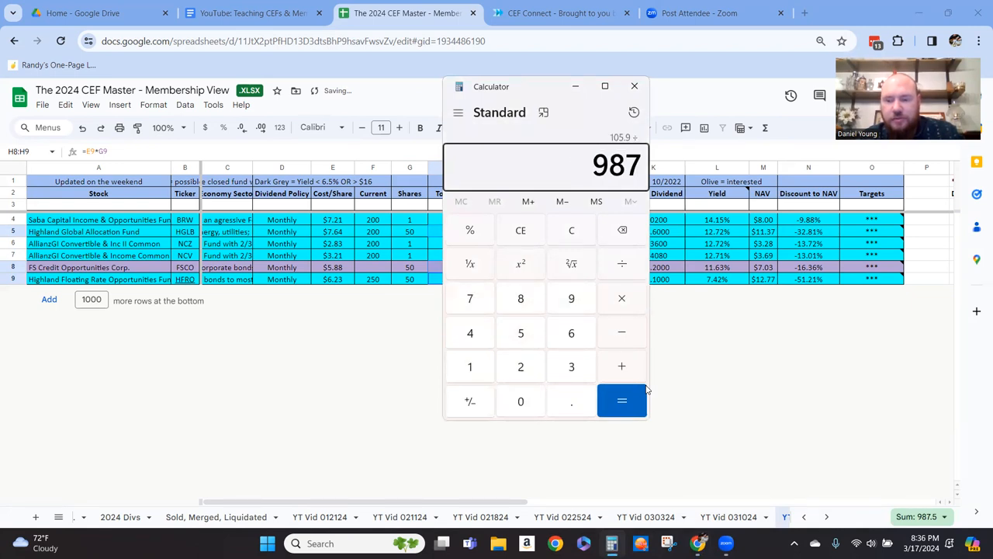
# Compute 105.9 ÷ 987.5 × 100 ≈ 10.72 percent yield, then close Calculator.
pyautogui.click(621, 401)
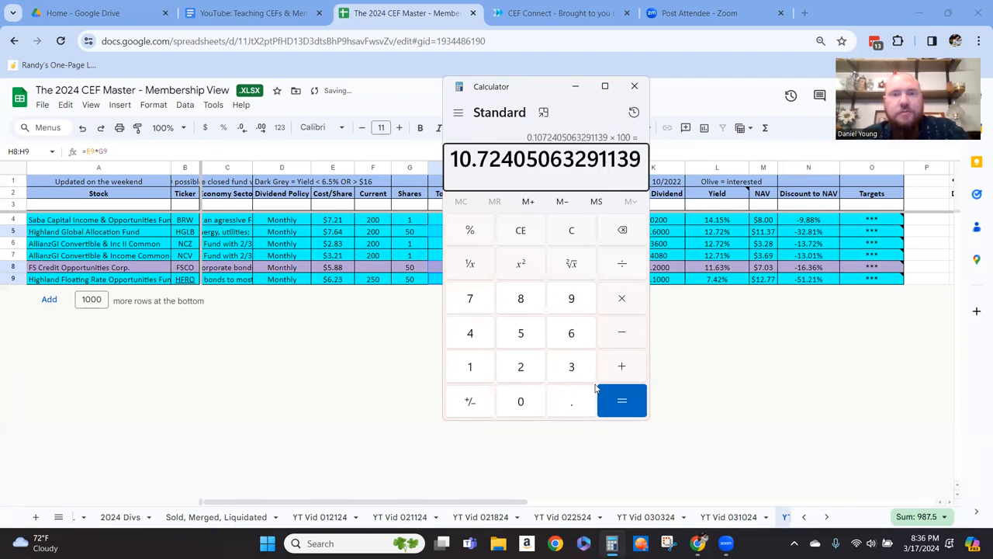
pyautogui.click(634, 86)
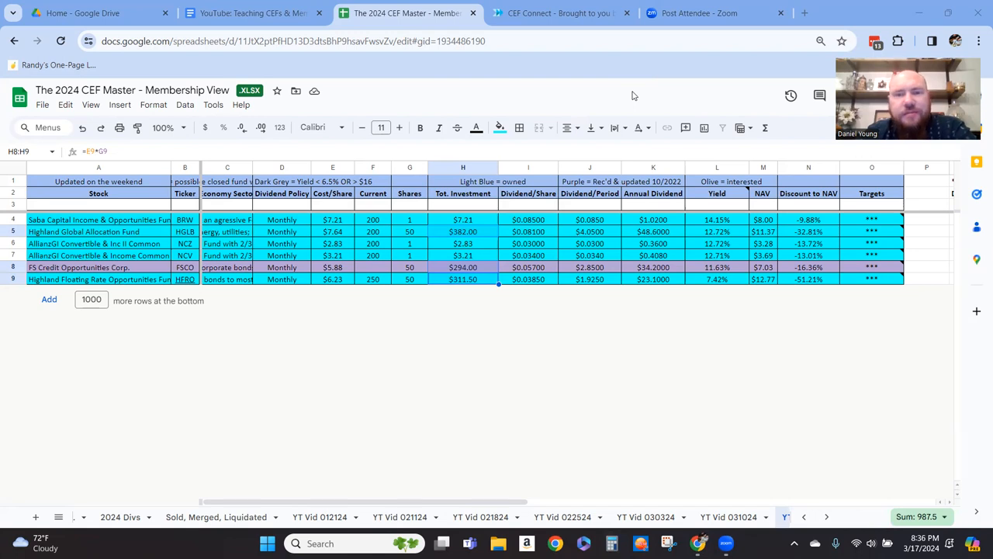
# Return FSCO and HFRO share counts to 1, restoring their original totals.
pyautogui.click(810, 515)
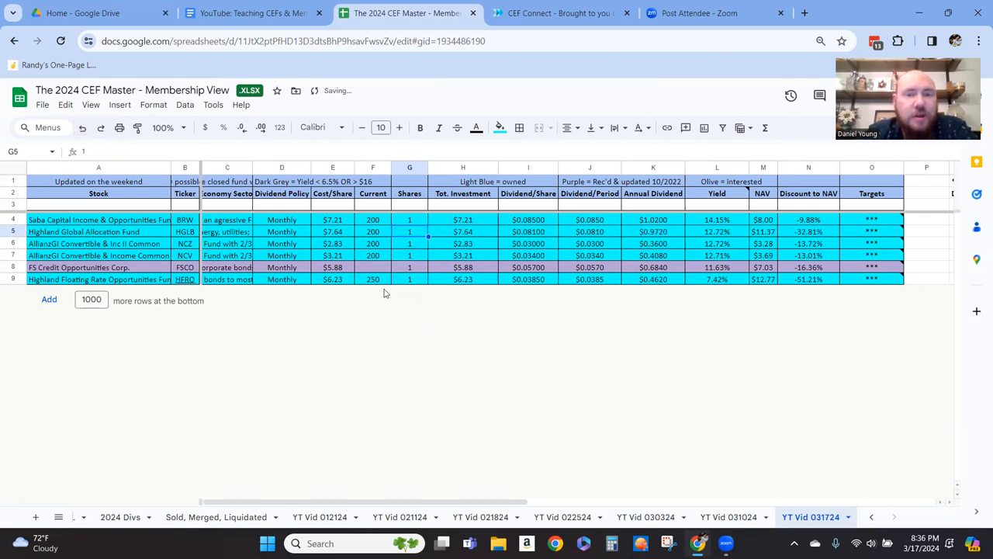
pyautogui.click(410, 267)
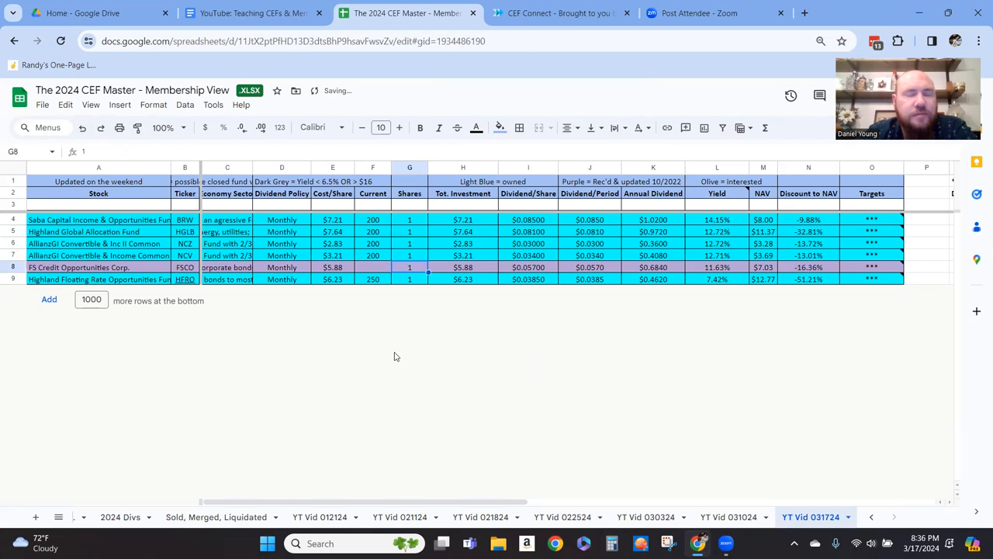
pyautogui.moveTo(391, 355)
pyautogui.write('1')
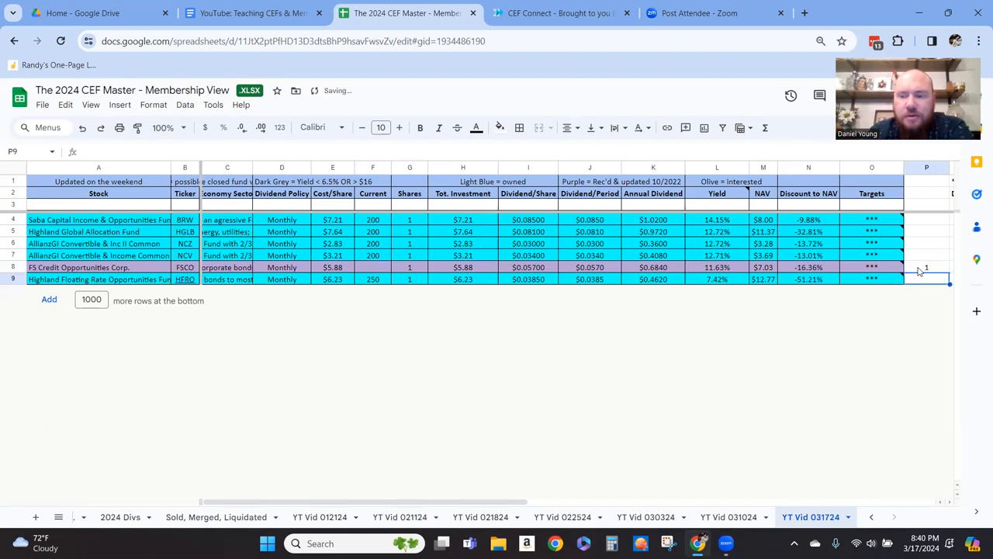
# Rank the first fund 4 in a new column beside Targets and move to the next fund.
pyautogui.click(926, 254)
pyautogui.write('2')
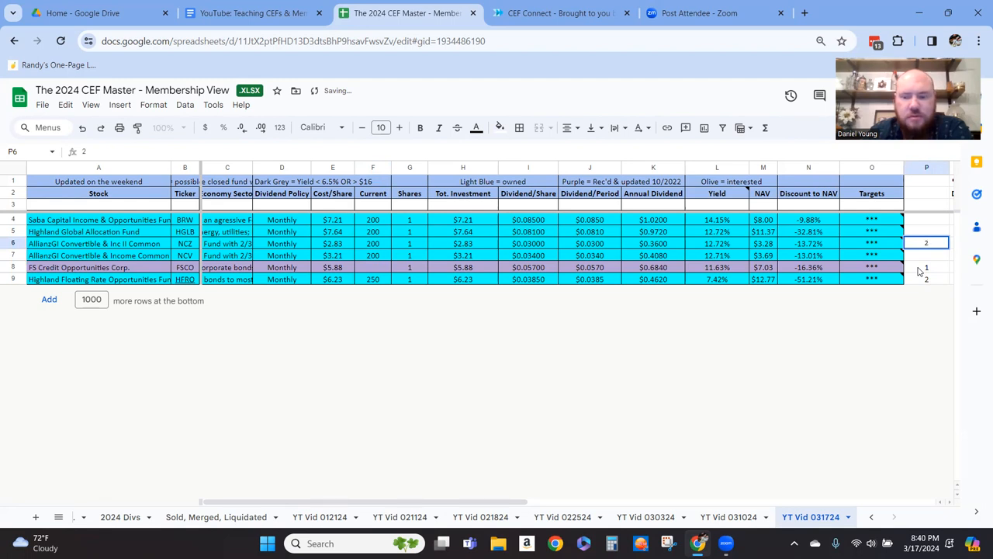
pyautogui.click(927, 231)
pyautogui.write('2')
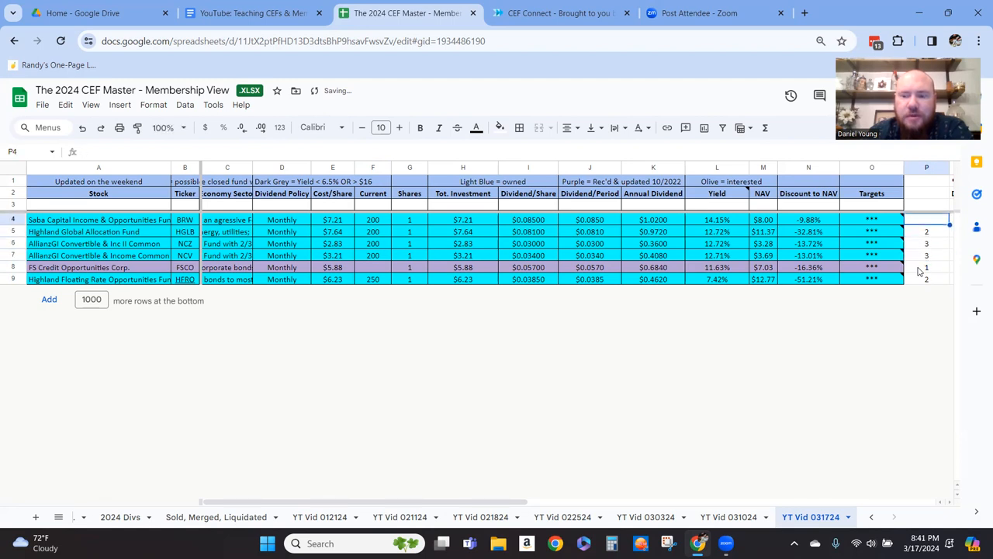
pyautogui.write('4')
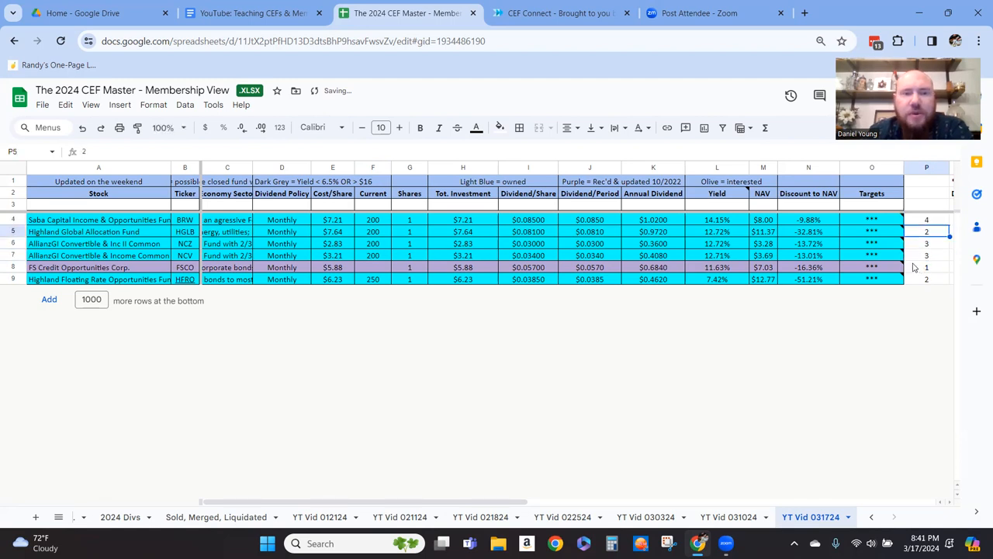
pyautogui.click(226, 220)
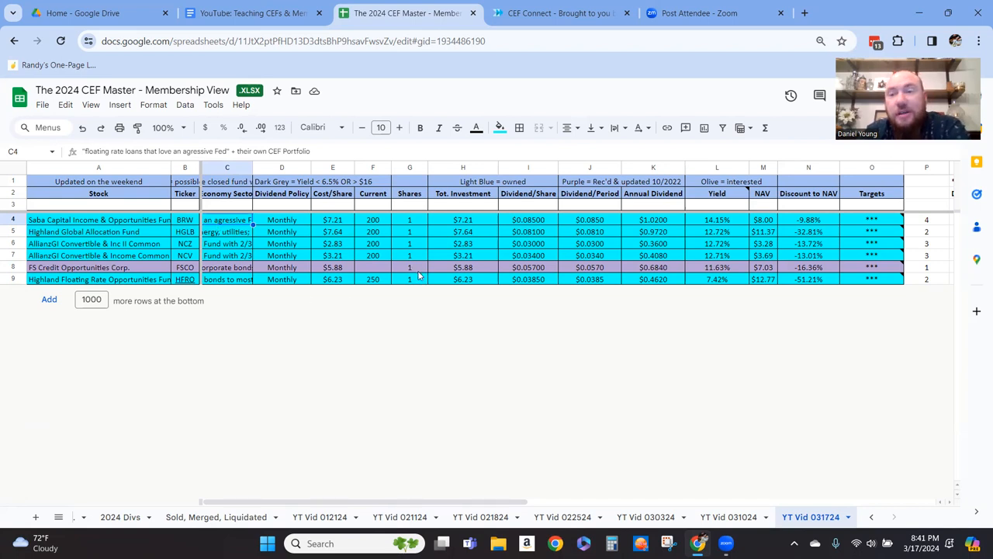
# Enter 50 shares for FSCO, making its investment $294 and annual dividend $34.20.
pyautogui.click(410, 267)
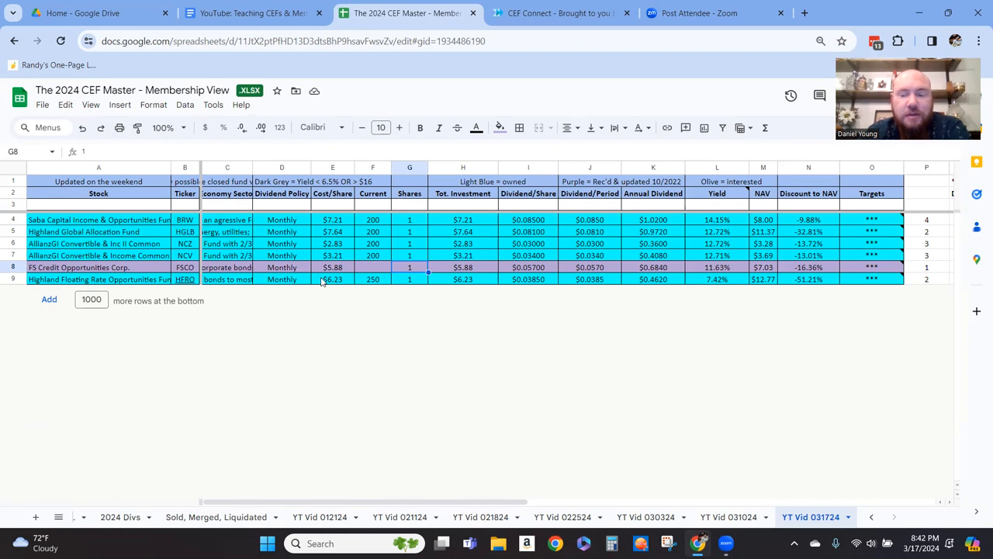
pyautogui.write('100')
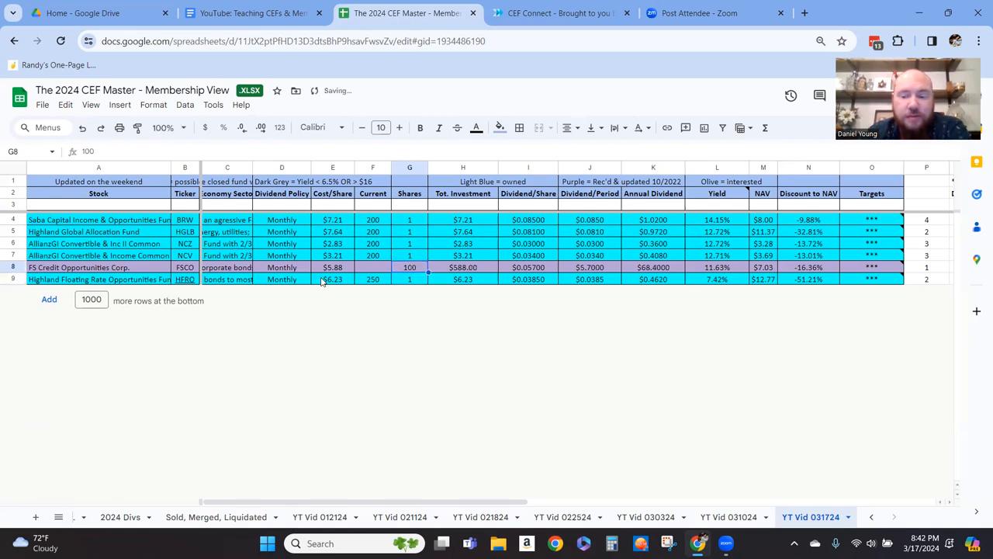
pyautogui.write('50')
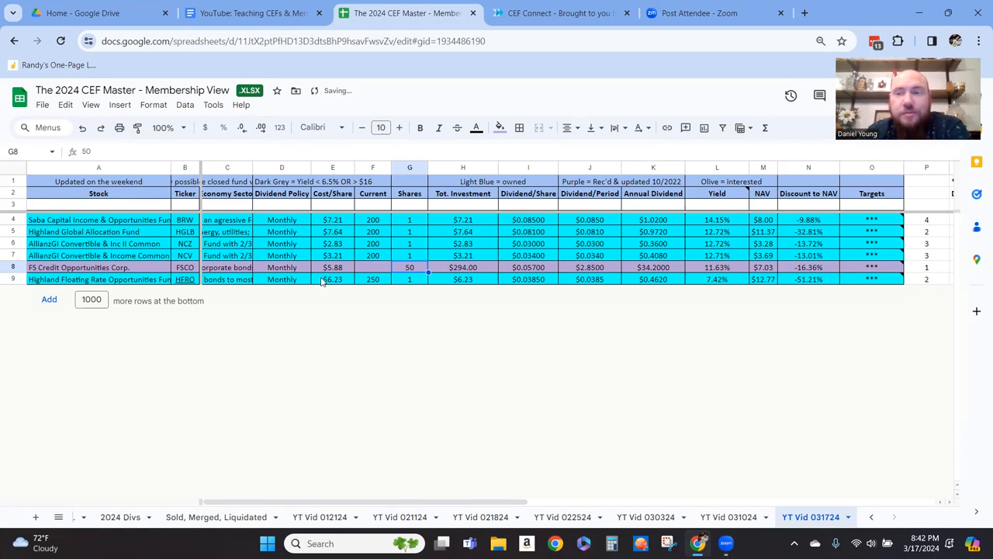
pyautogui.moveTo(613, 100)
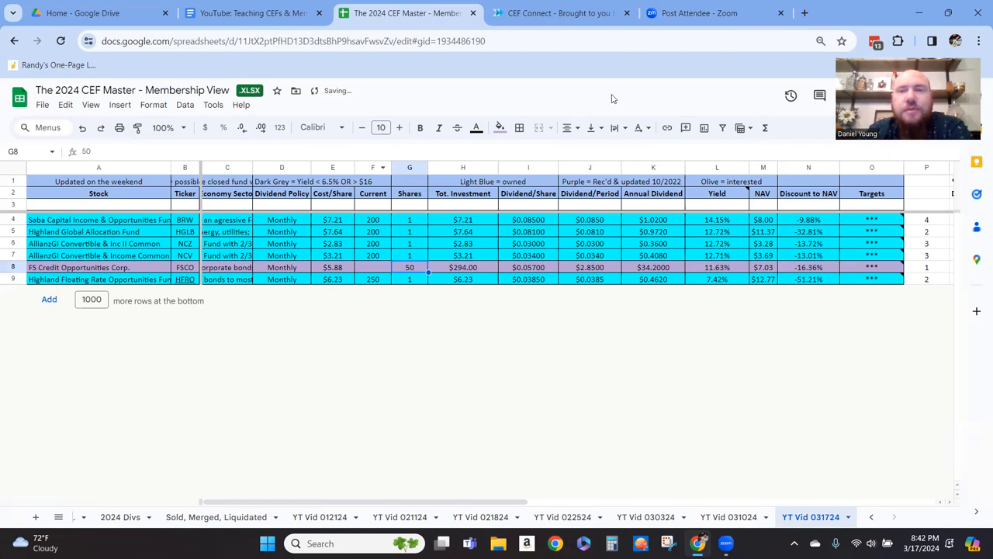